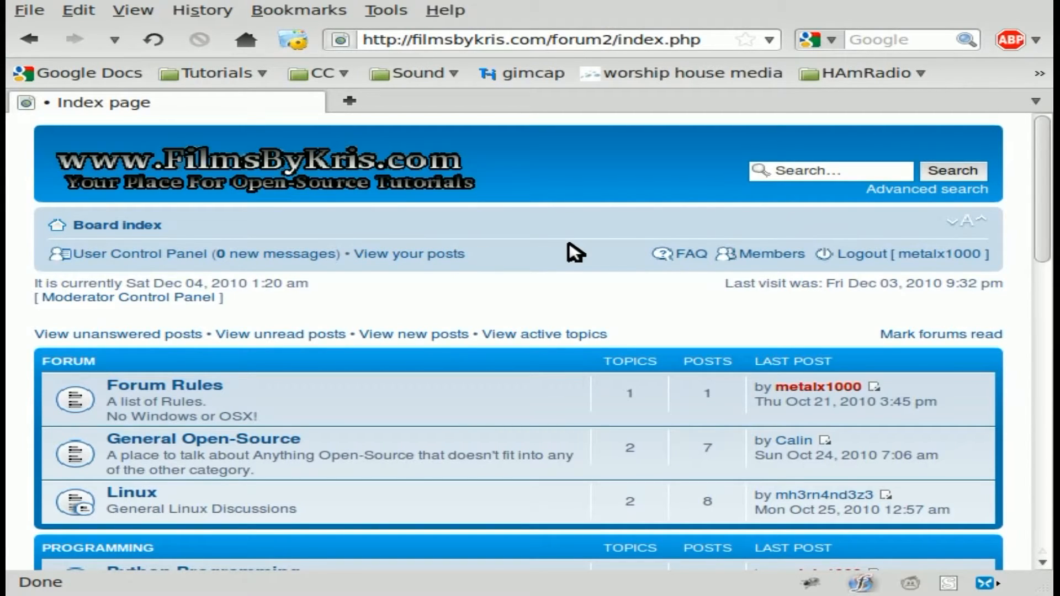
mouse_move(572, 256)
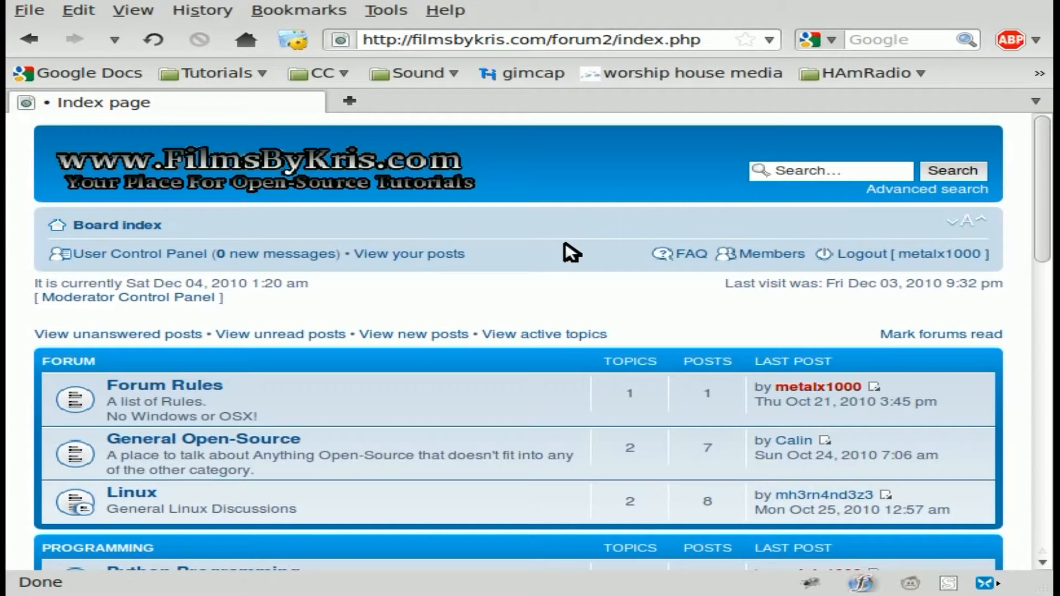
mouse_move(568, 266)
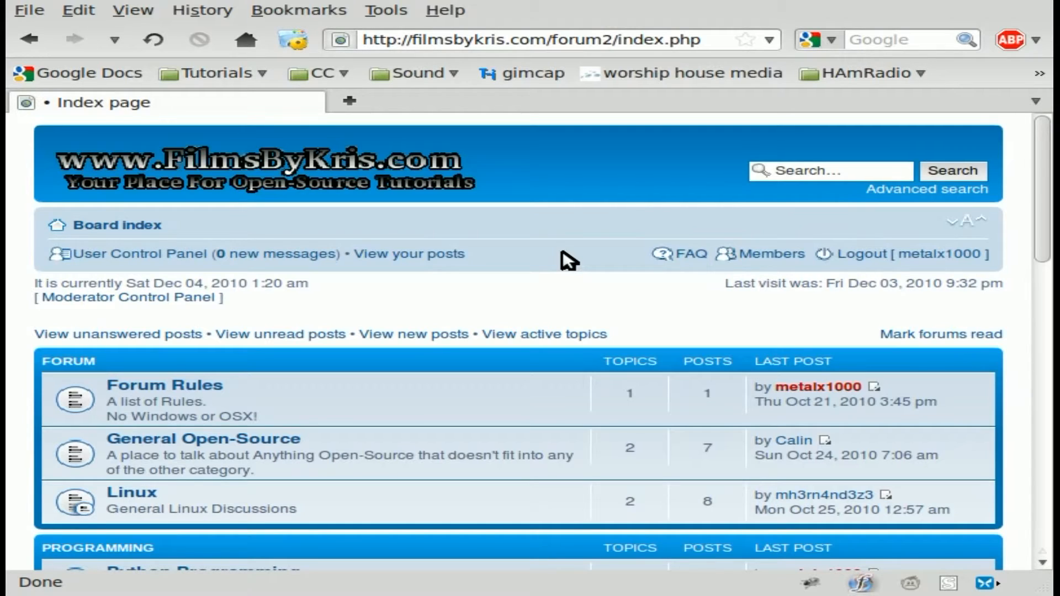
mouse_move(539, 303)
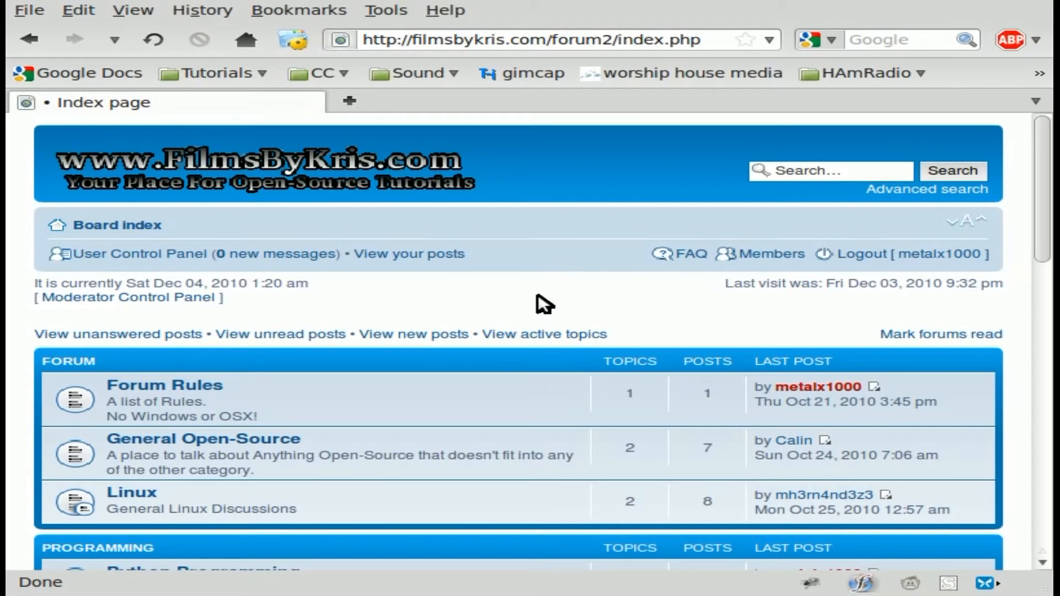
mouse_move(490, 251)
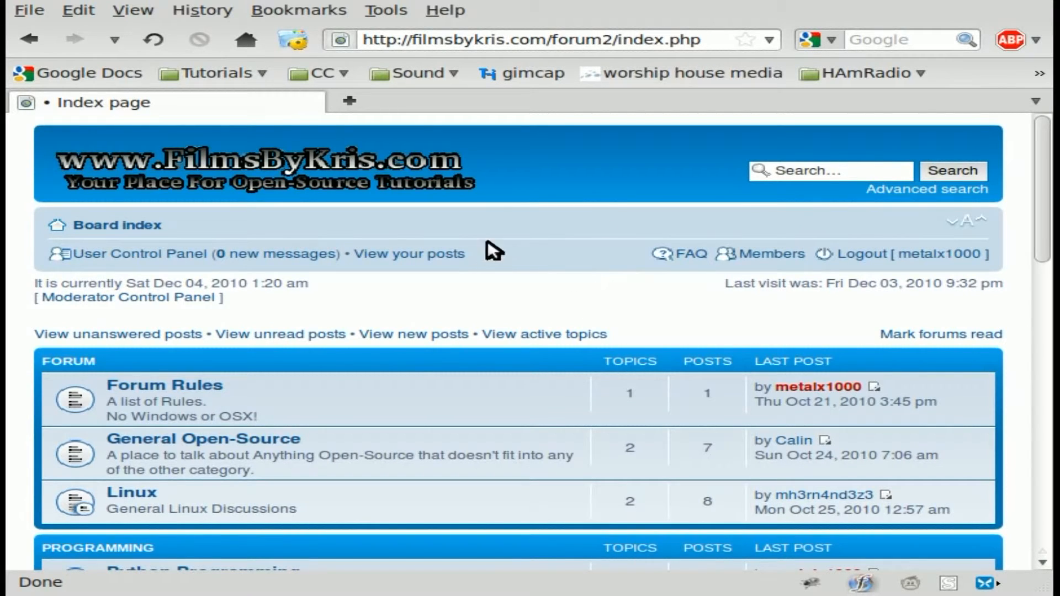
Step: Search the forum for 'lotto' and open the Generate a Random Lotto Number topic
scroll(down, 3)
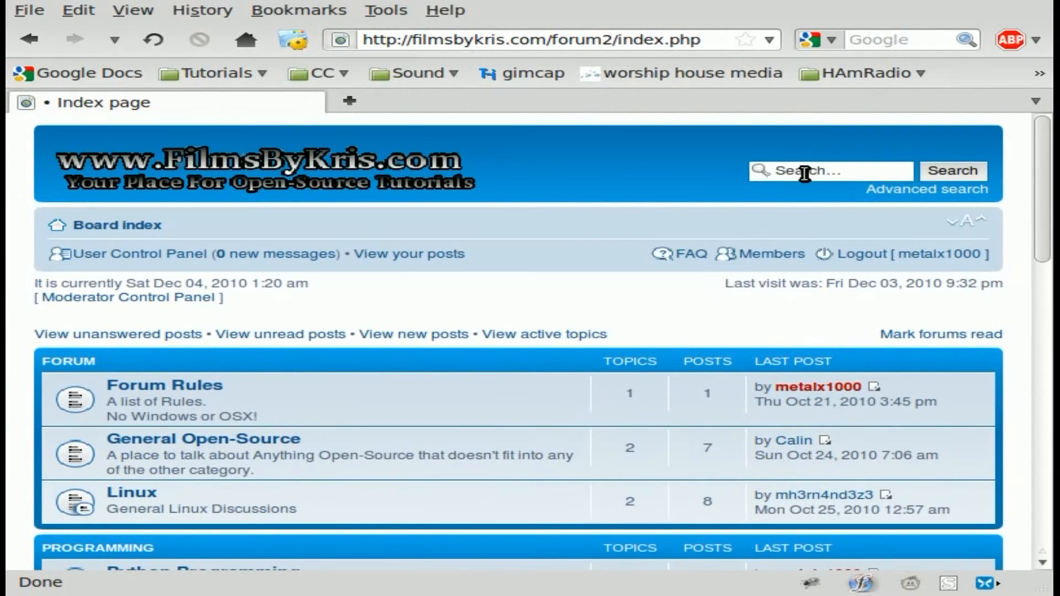
text(lo)
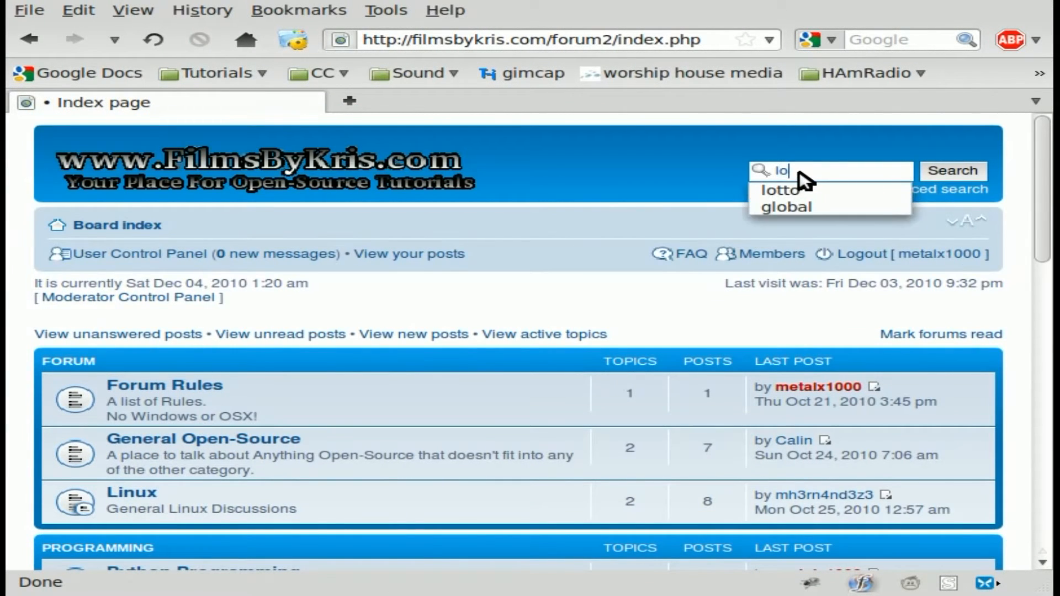
click(780, 190)
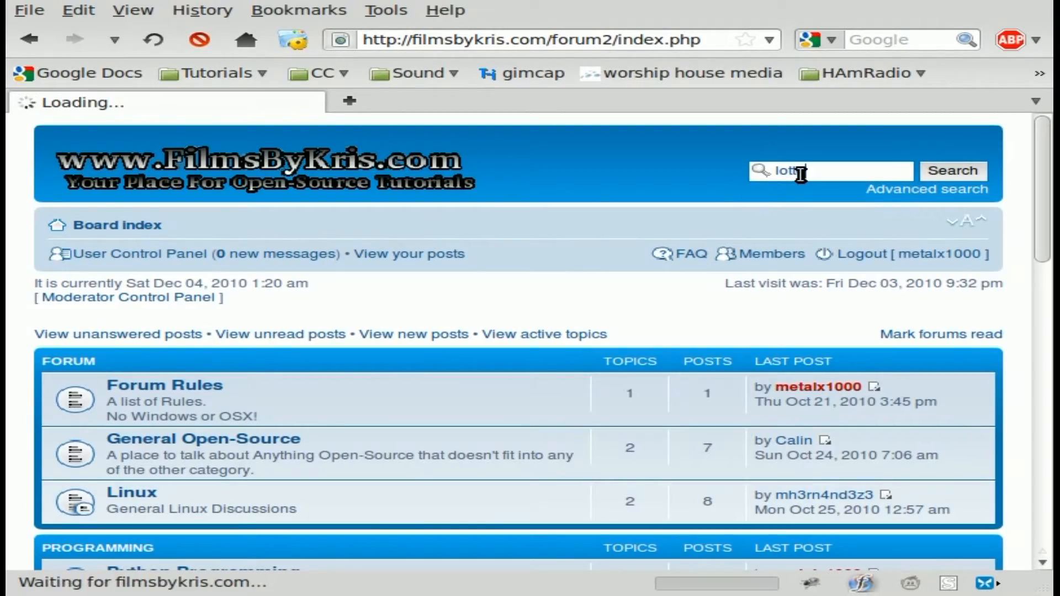
click(954, 170)
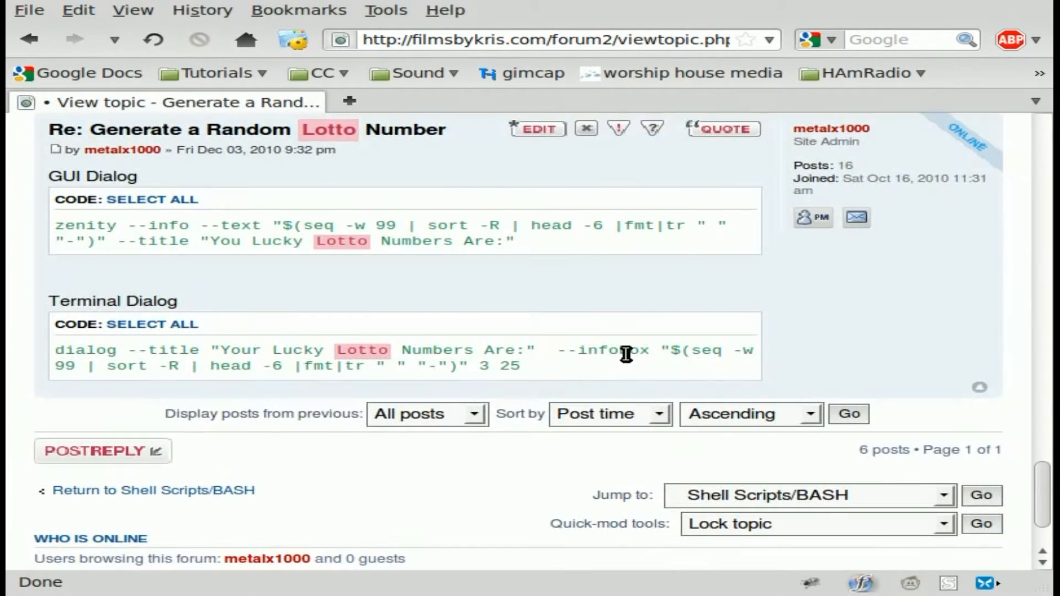
scroll(up, 3)
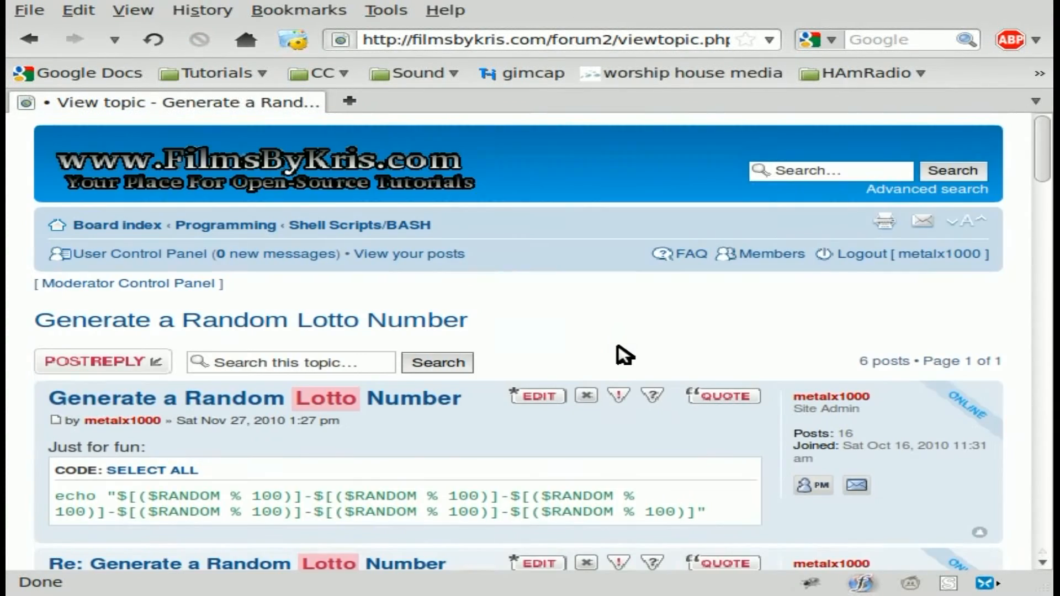
scroll(down, 3)
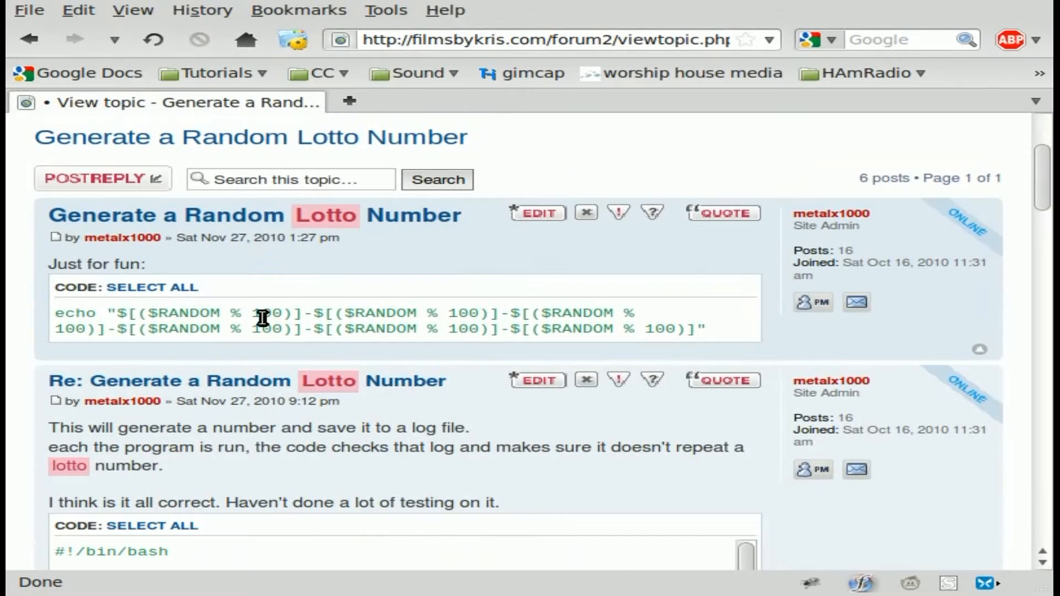
scroll(down, 3)
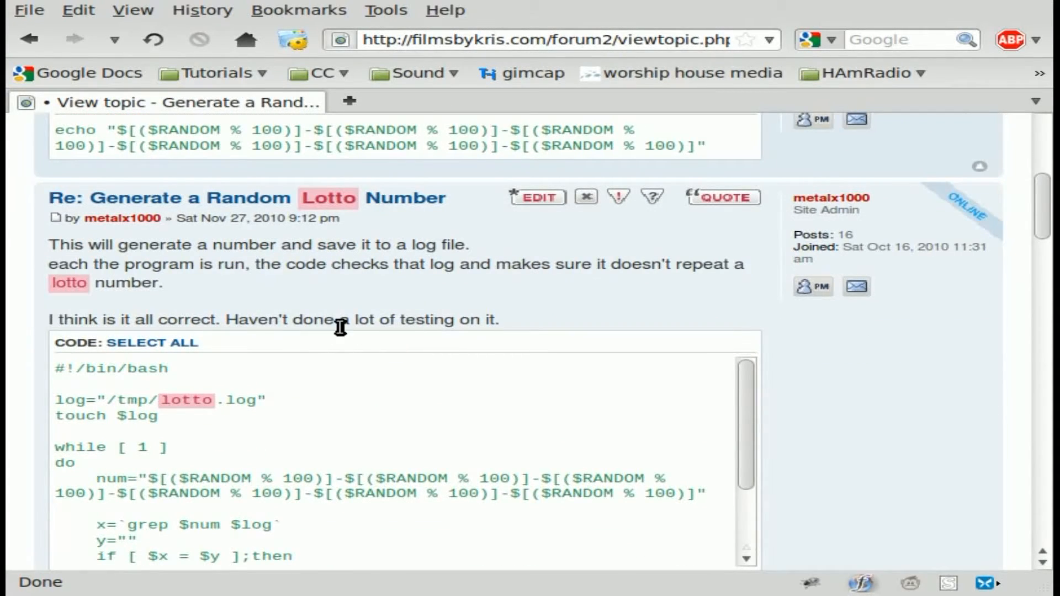
scroll(down, 3)
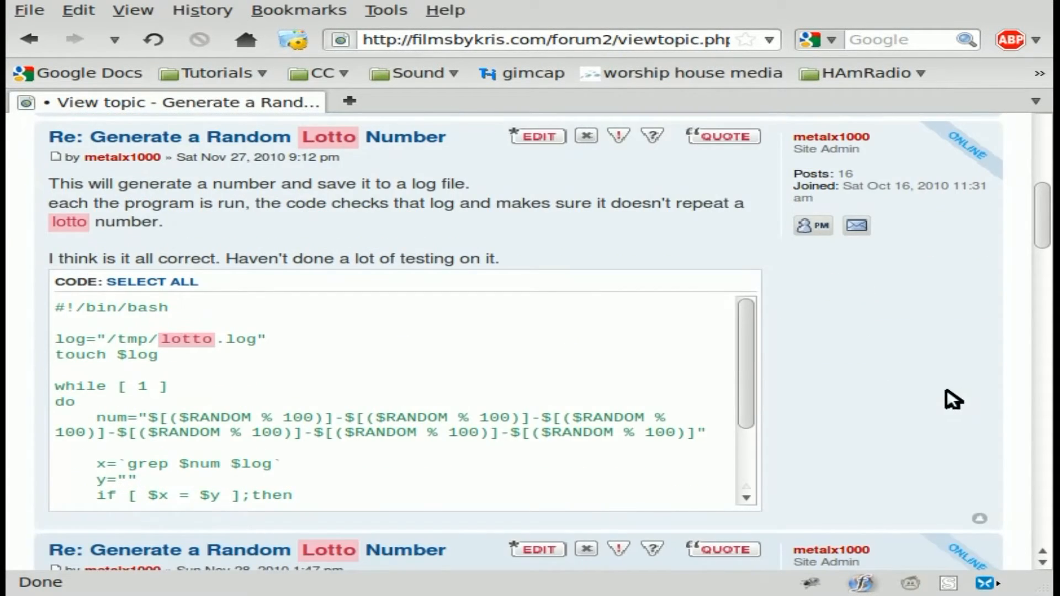
mouse_move(221, 406)
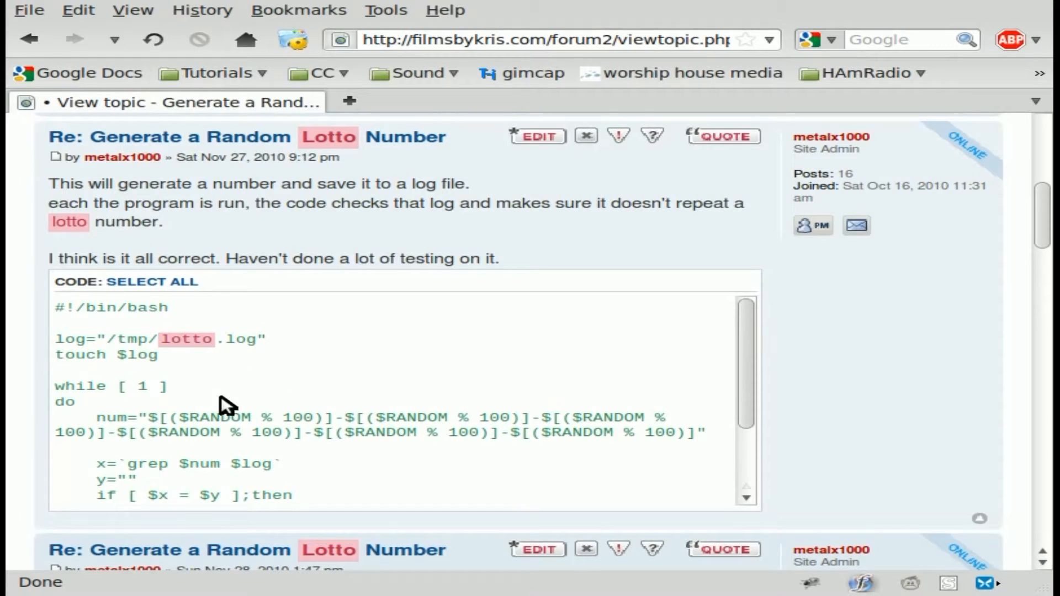
mouse_move(371, 373)
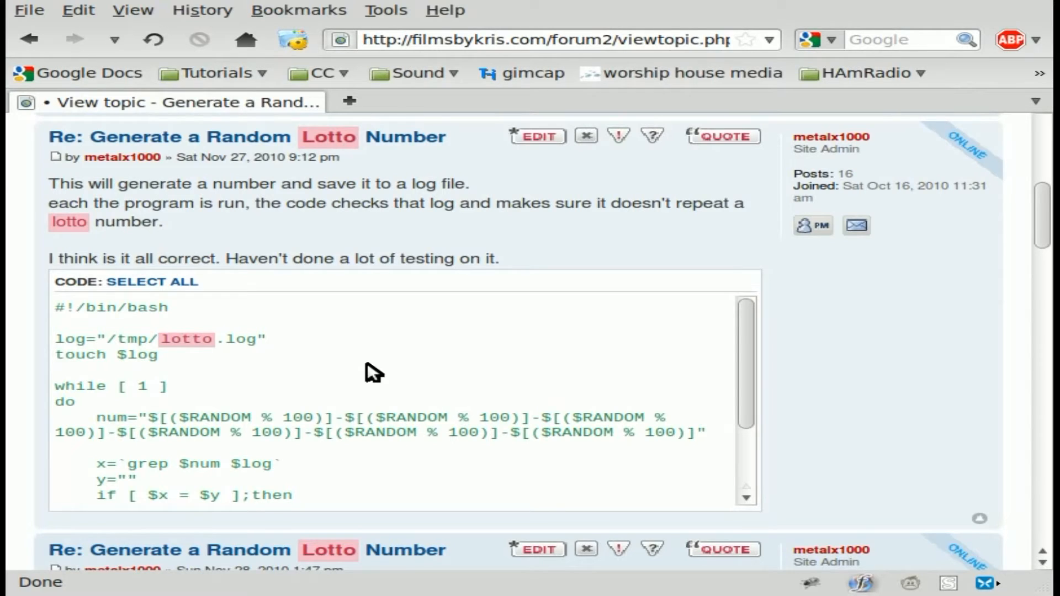
scroll(down, 3)
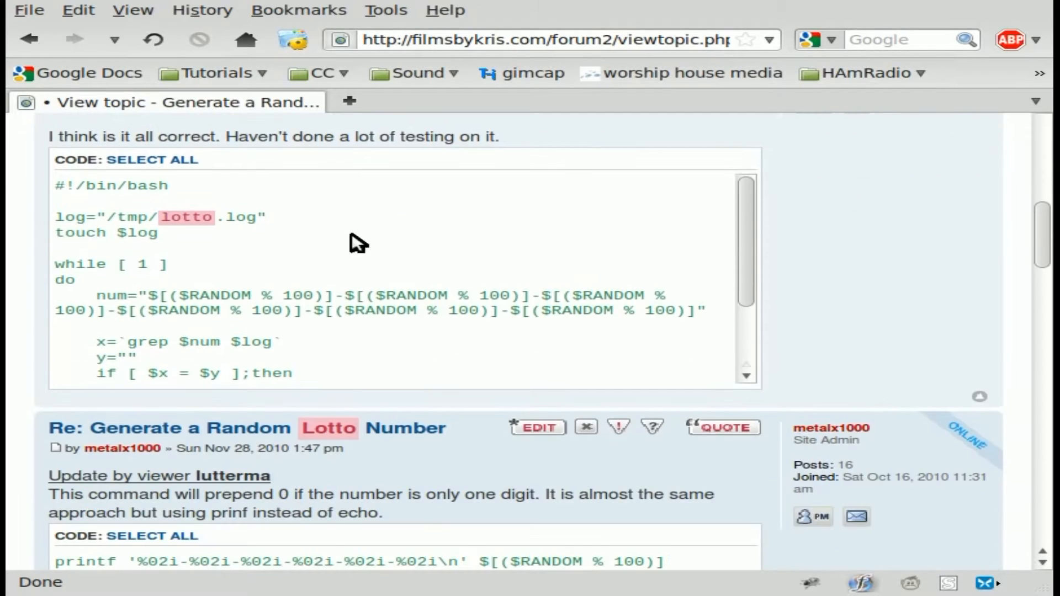
scroll(down, 3)
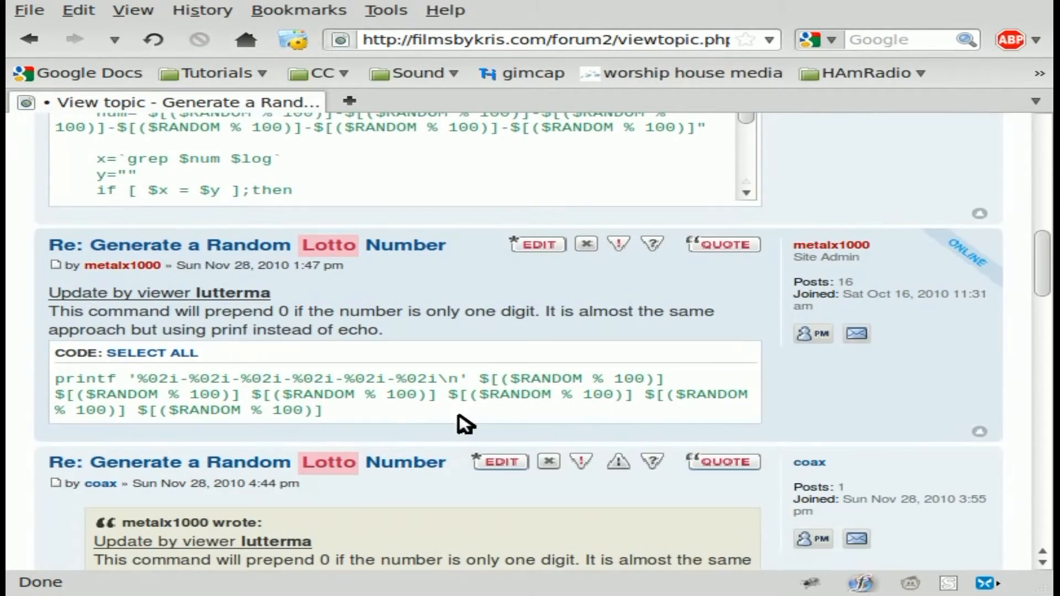
scroll(down, 3)
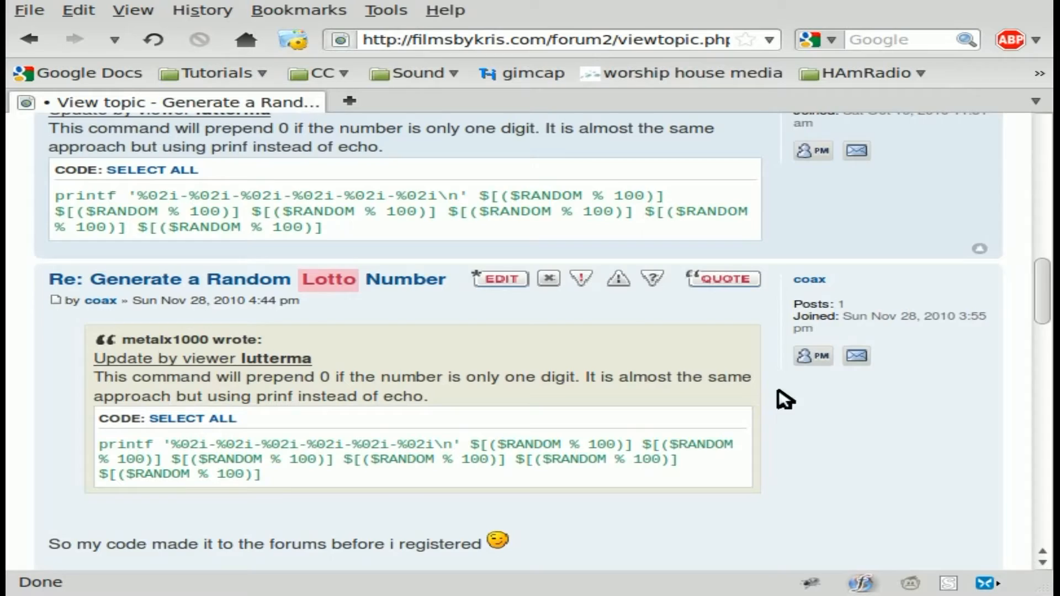
Step: Scroll to tuxmind's reply and select the seq -w 99 | sort -R | head -6 | fmt line
scroll(down, 3)
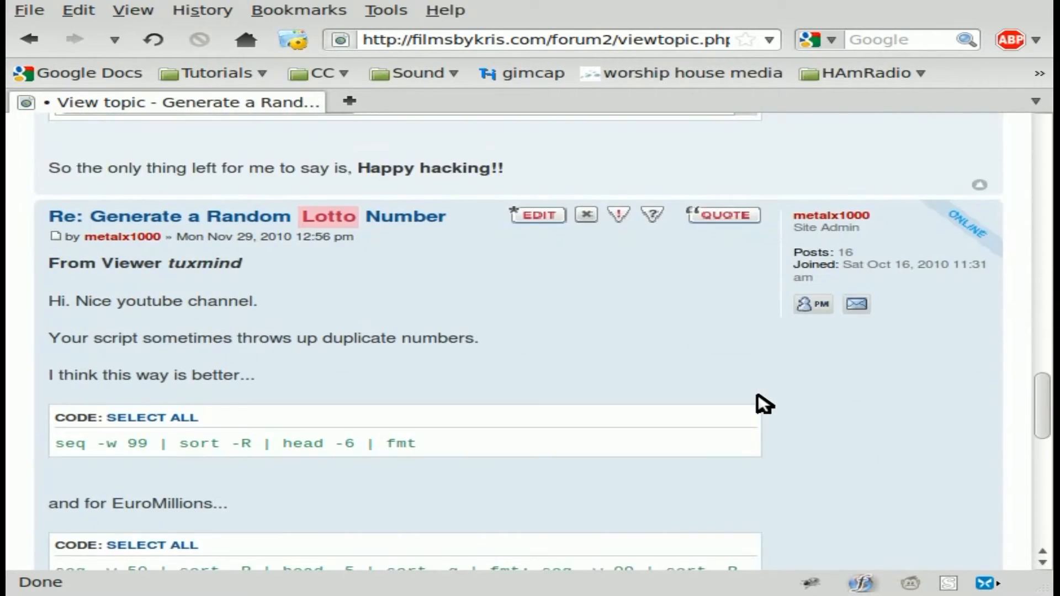
scroll(down, 3)
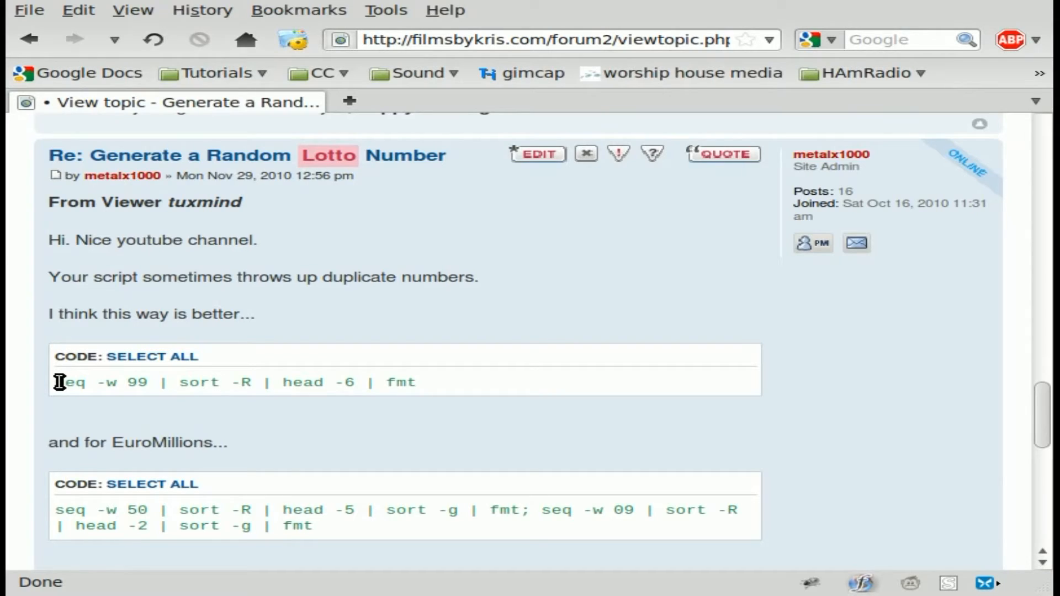
mouse_move(243, 266)
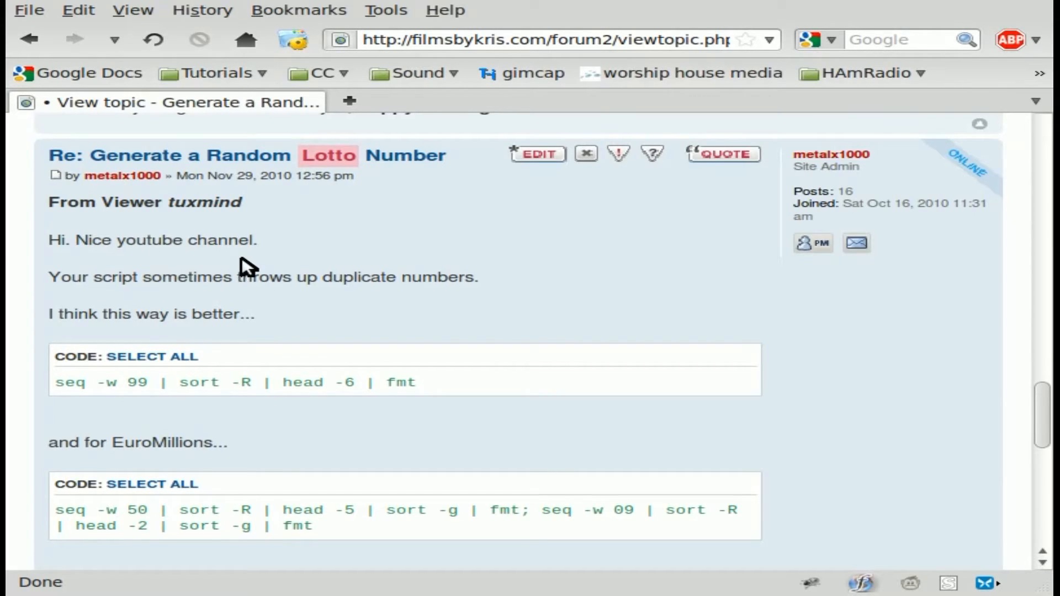
mouse_move(230, 241)
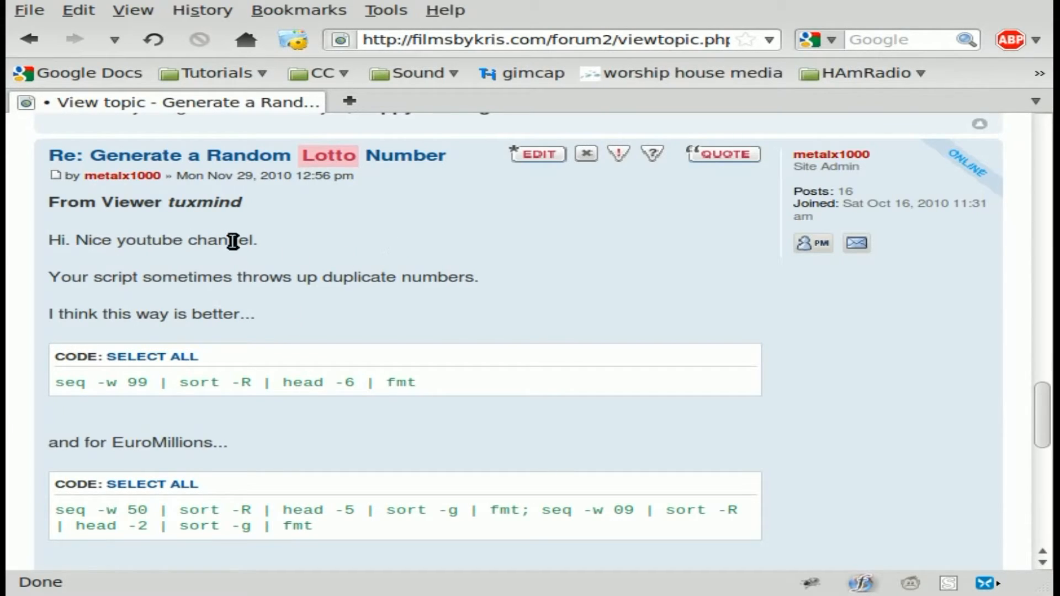
mouse_move(416, 286)
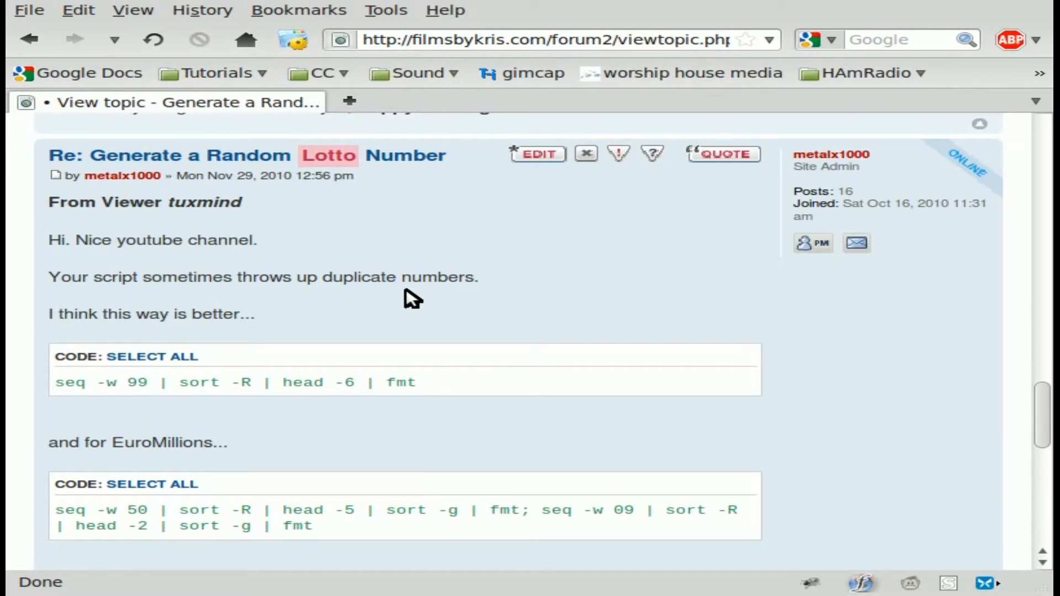
mouse_move(394, 304)
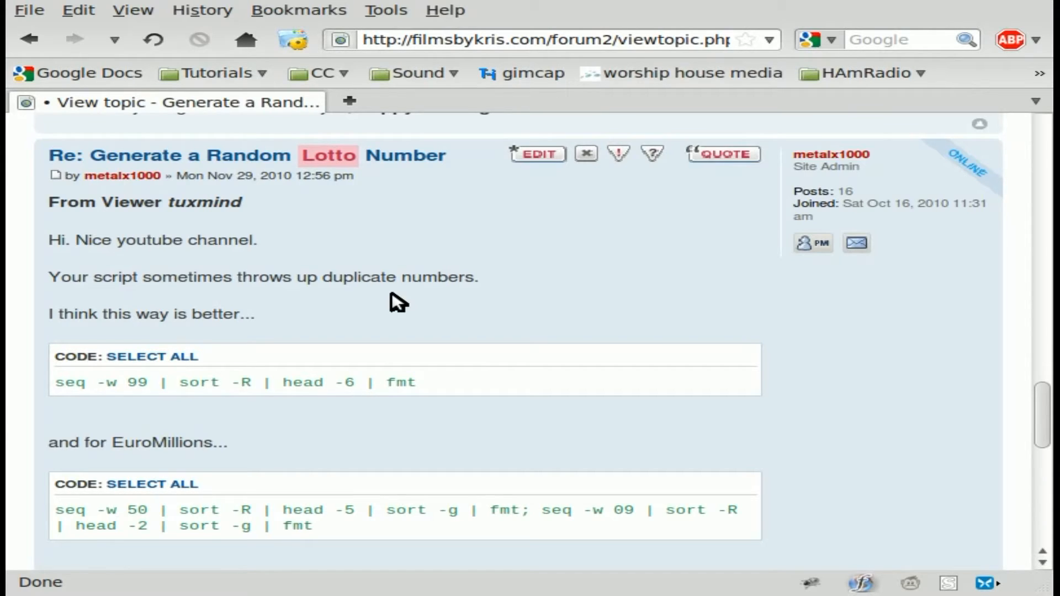
mouse_move(82, 390)
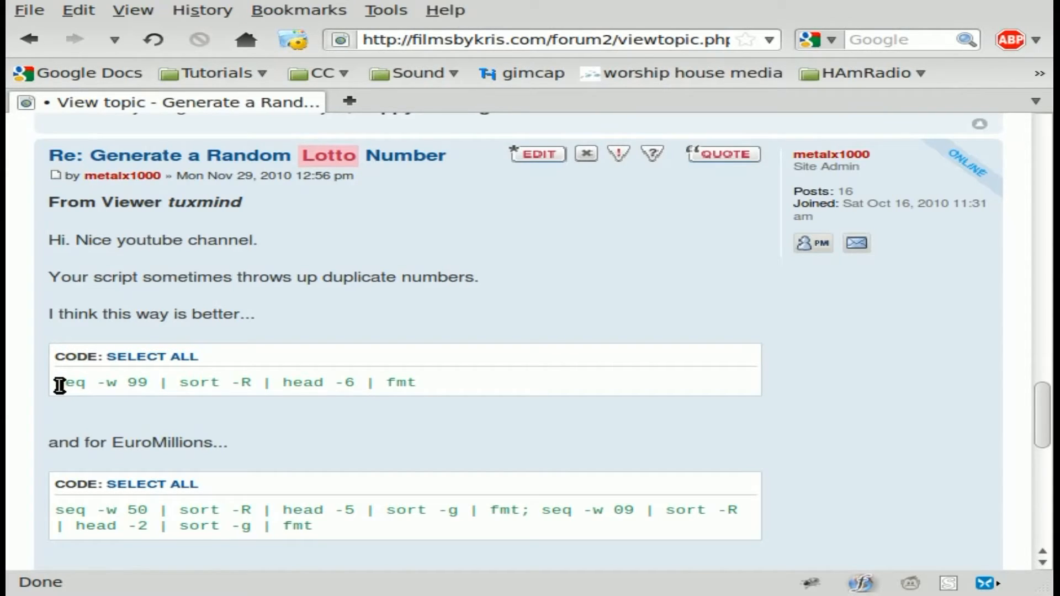
drag(60, 382, 153, 382)
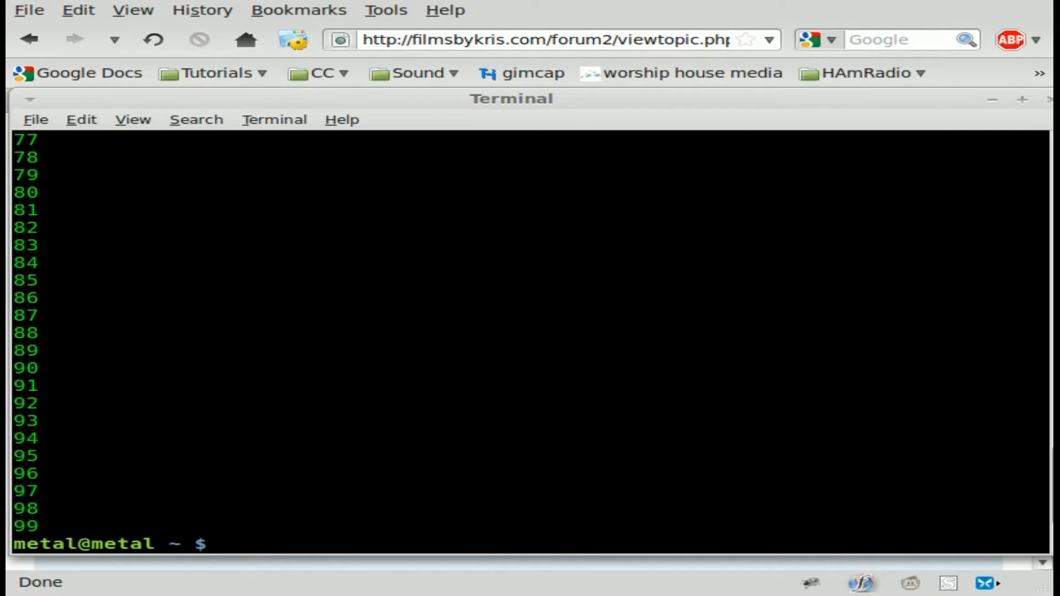
Step: Run seq -w 99, then seq -w 99|sort -R to shuffle numbers 01–99
text(seq -w 99)
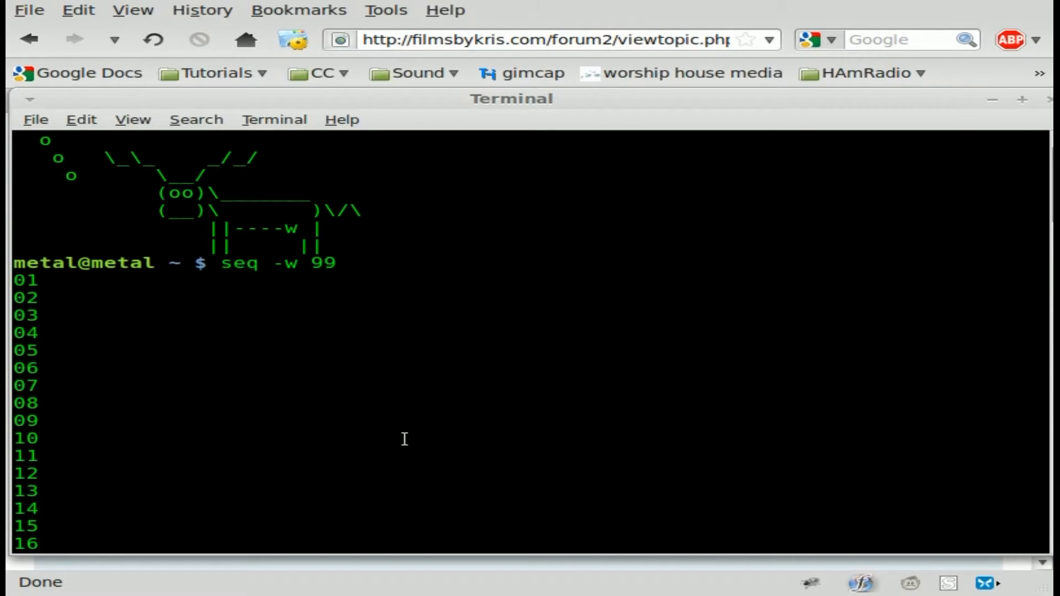
mouse_move(100, 285)
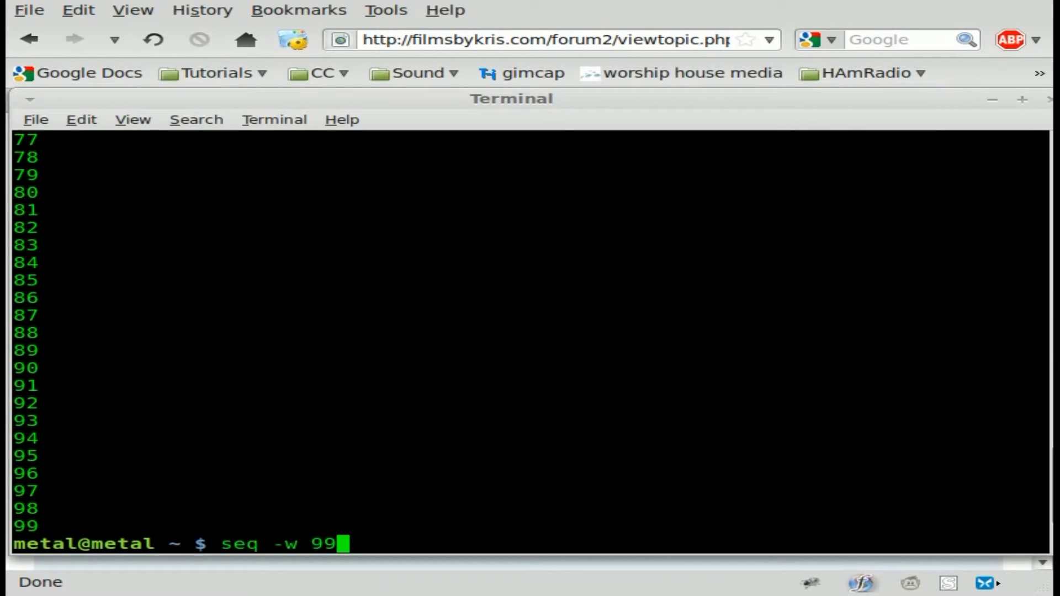
text(|sort -R)
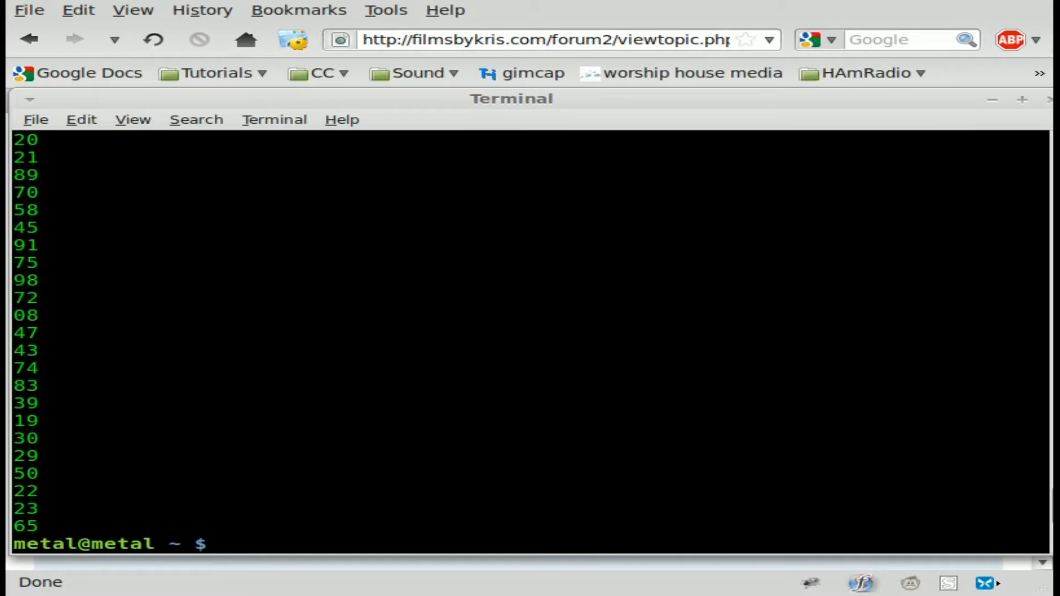
Step: Run seq -w 99|sort -R| head -6 to print six random numbers
text(seq -w 99|sort -R)
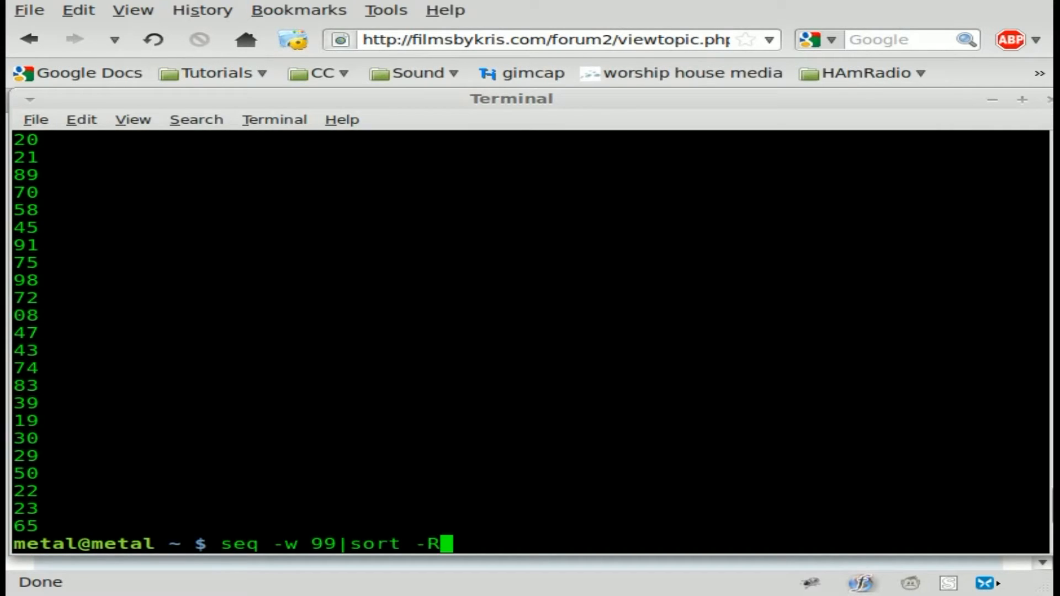
text(| head -6)
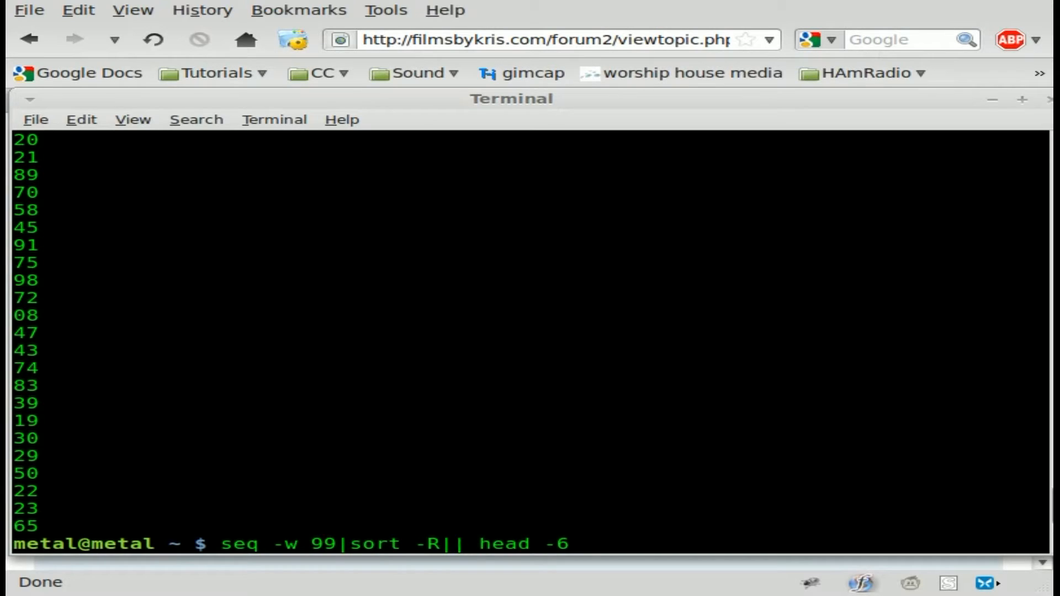
key(Return)
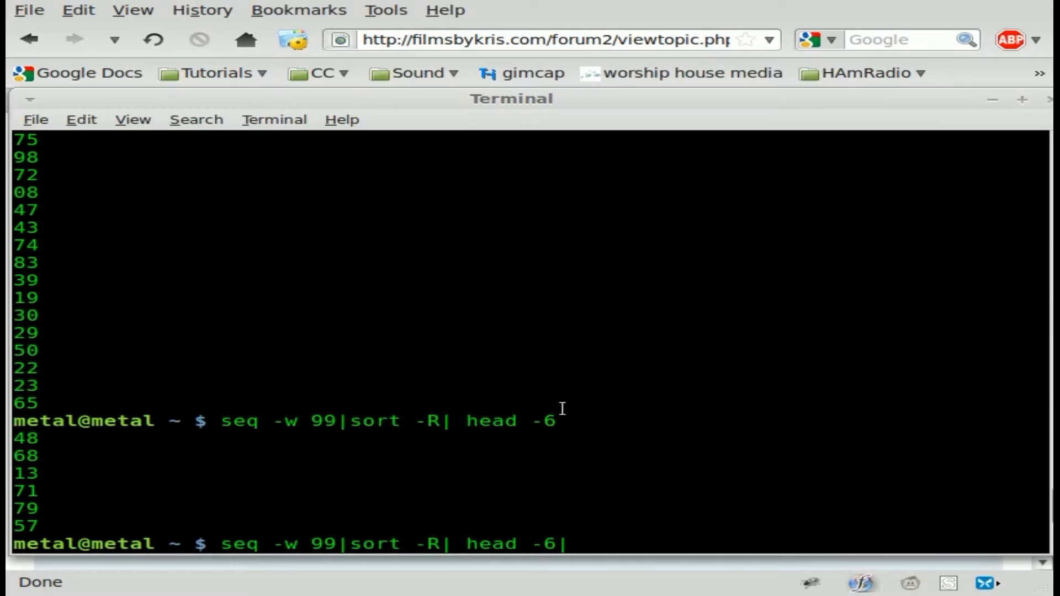
Step: Append |fmt to join the six numbers on one line, then |tr " " "-" for dashes
text(fmt)
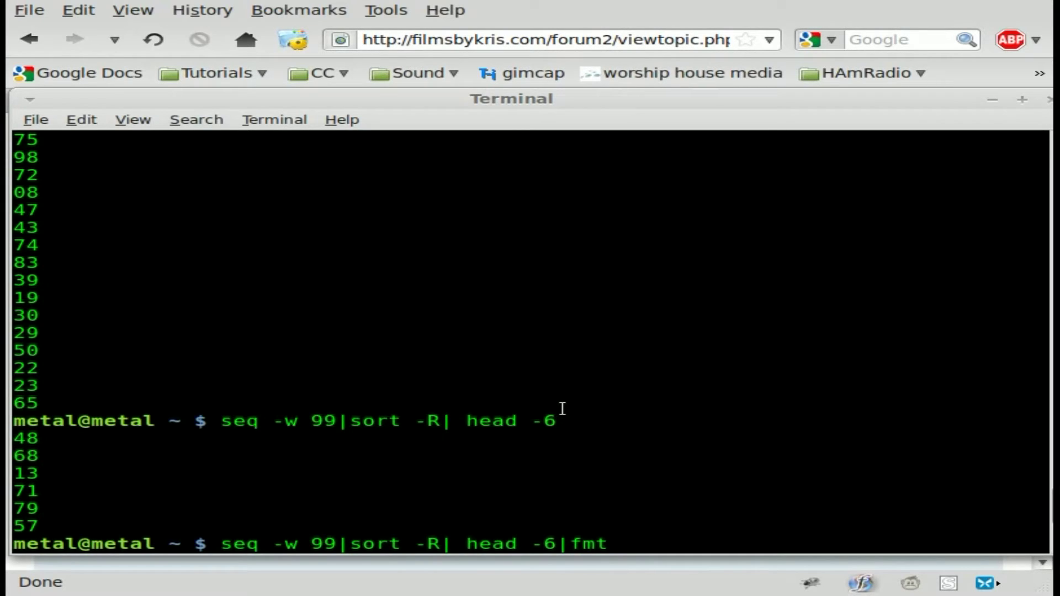
key(Return)
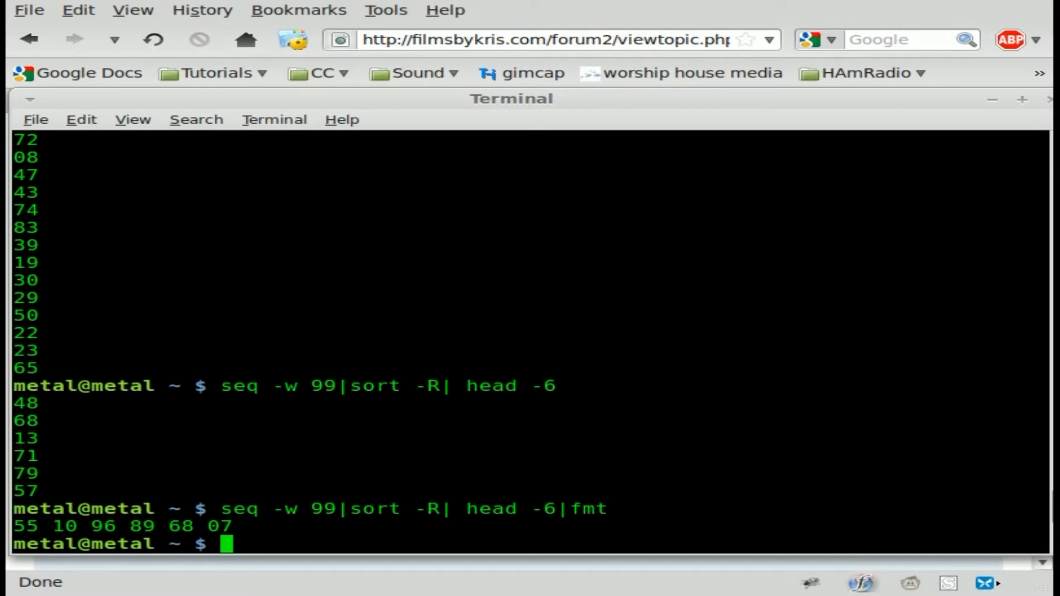
mouse_move(521, 410)
text(seq -w 99|sort -R| head -6|fmt)
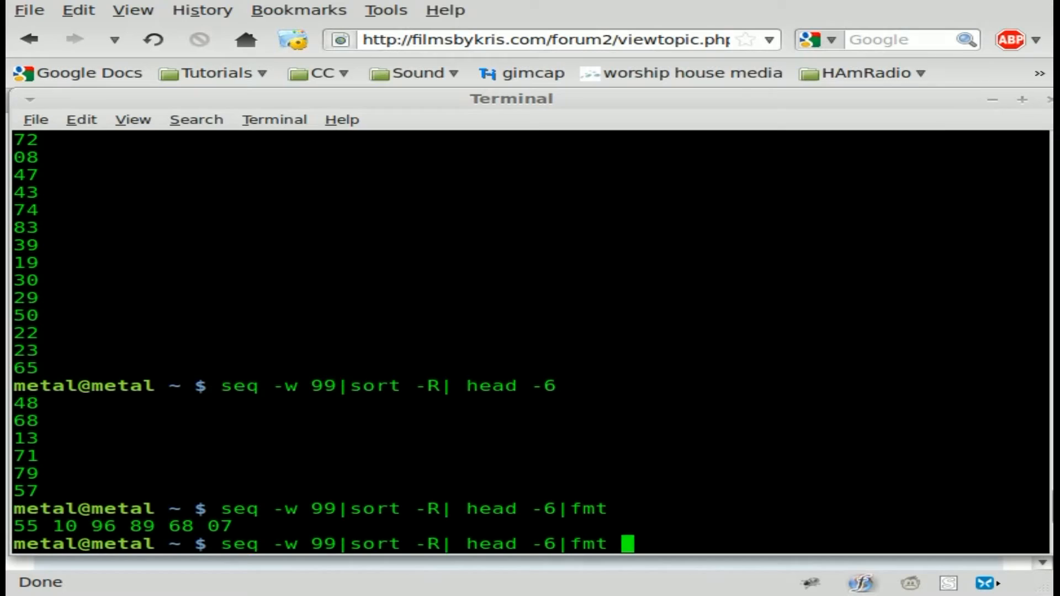
text(|)
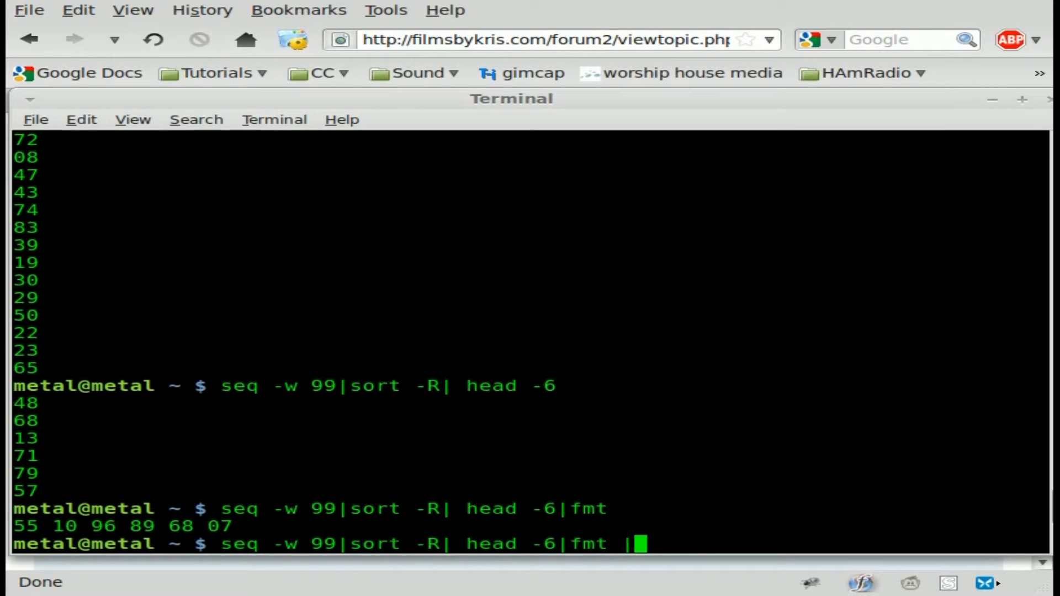
text(tr)
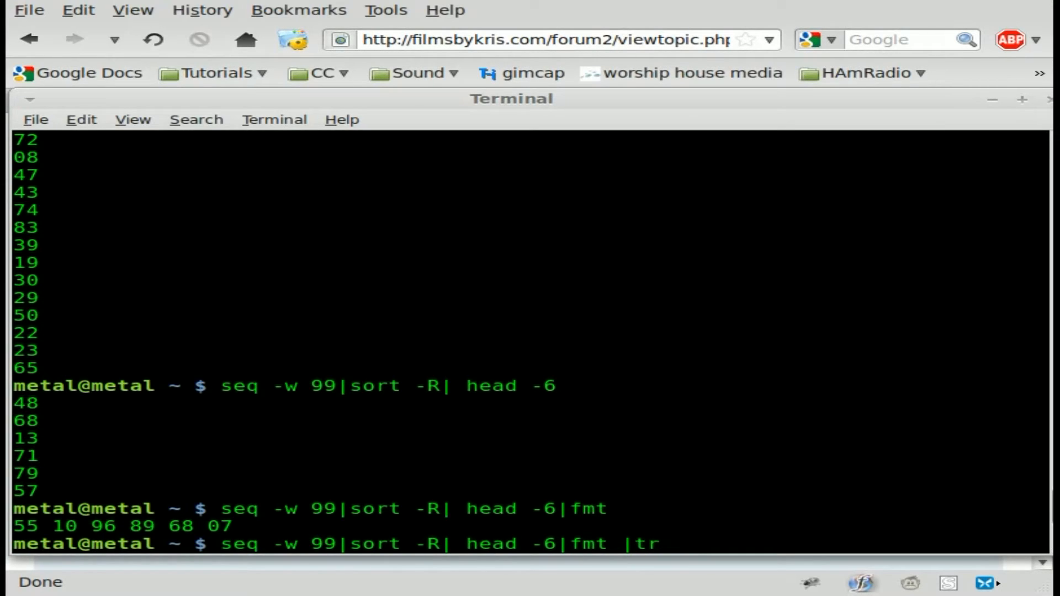
text(" ")
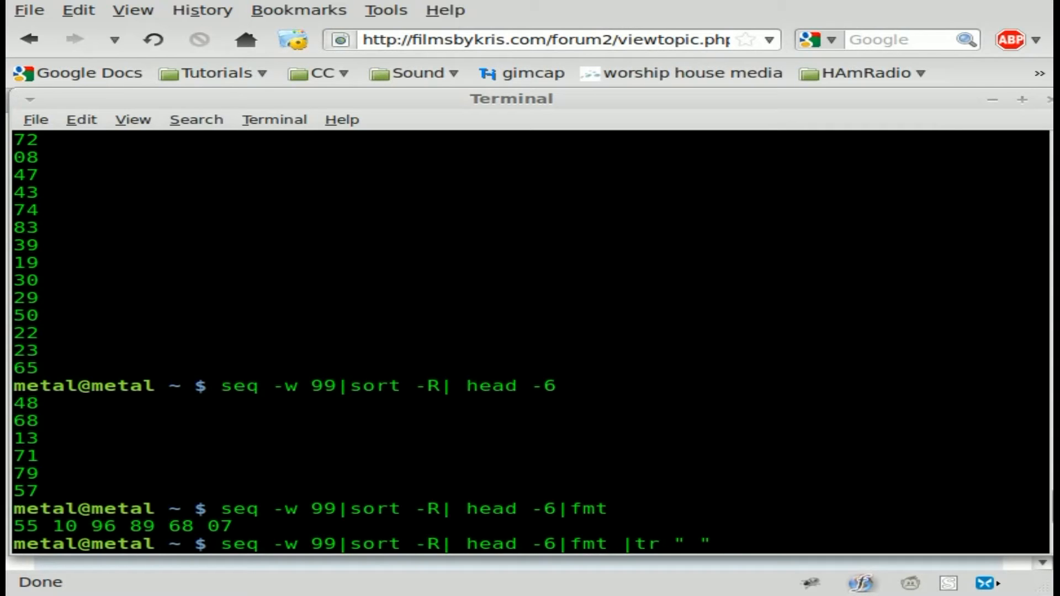
text("-")
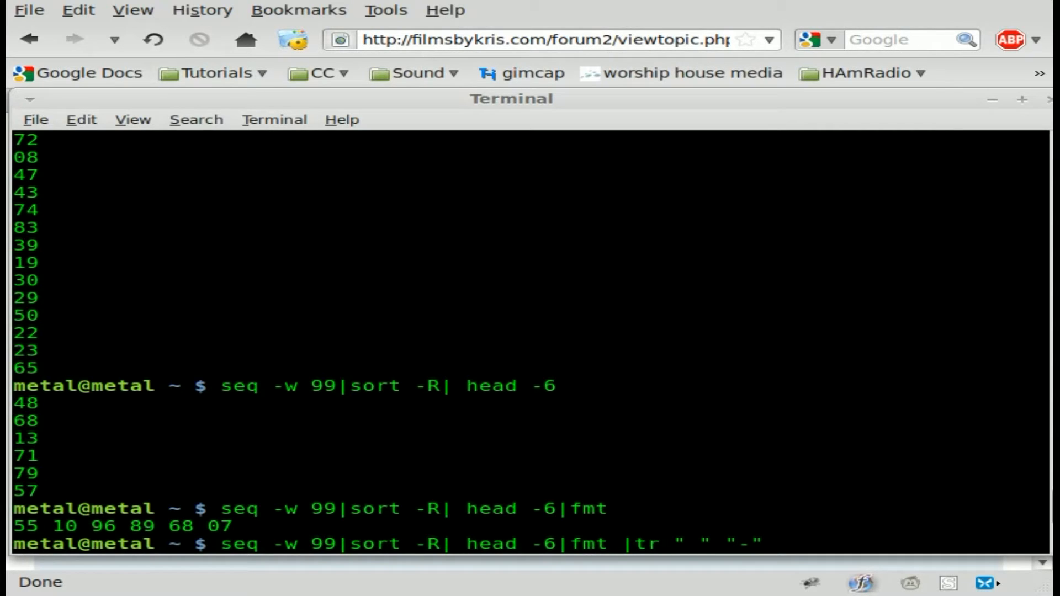
key(Return)
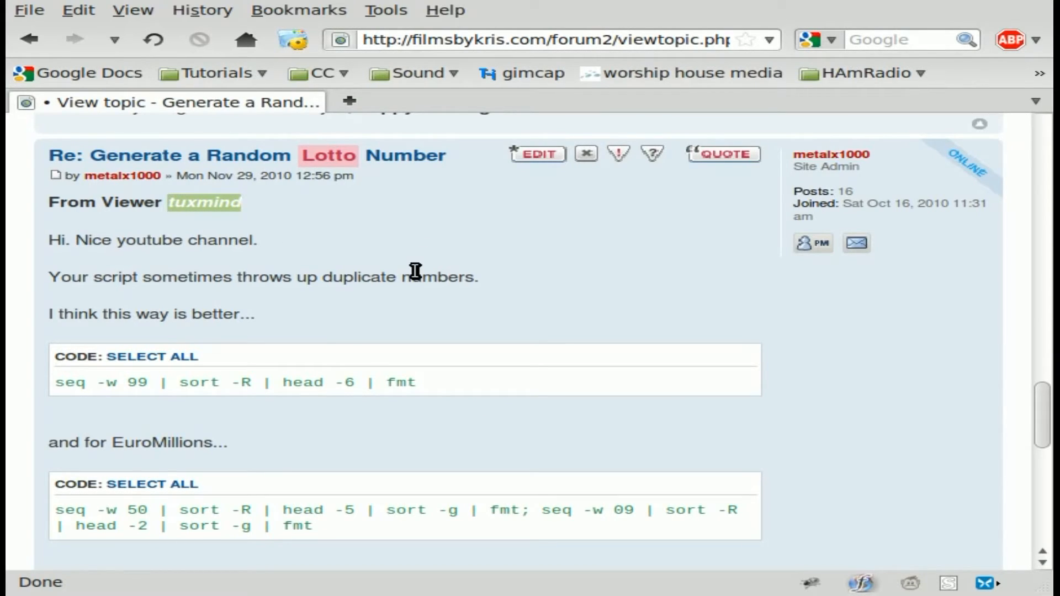
Step: Scroll to the GUI/Terminal Dialog post and select its zenity command
scroll(down, 3)
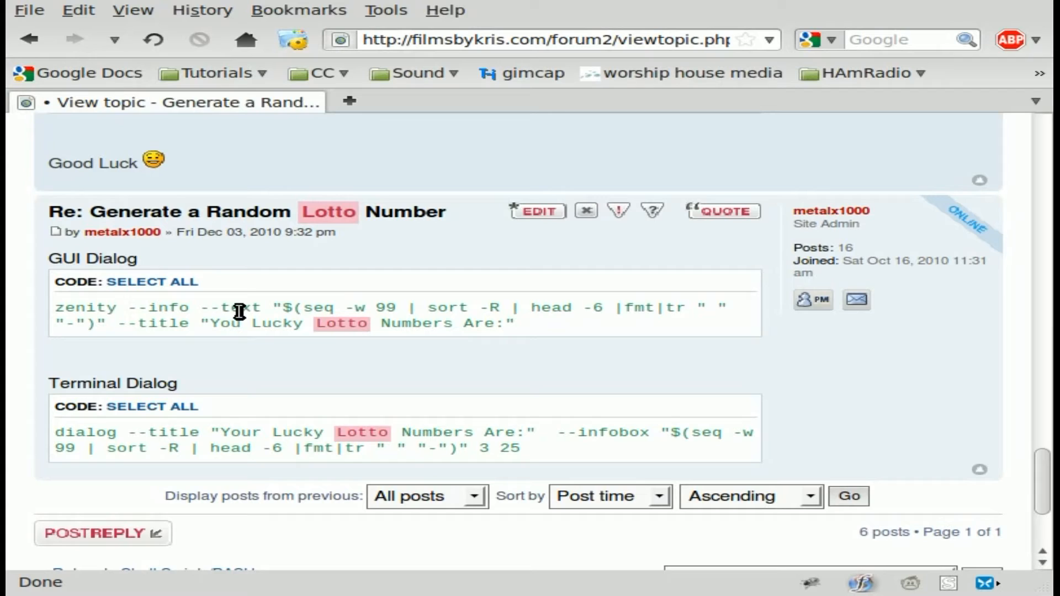
mouse_move(224, 308)
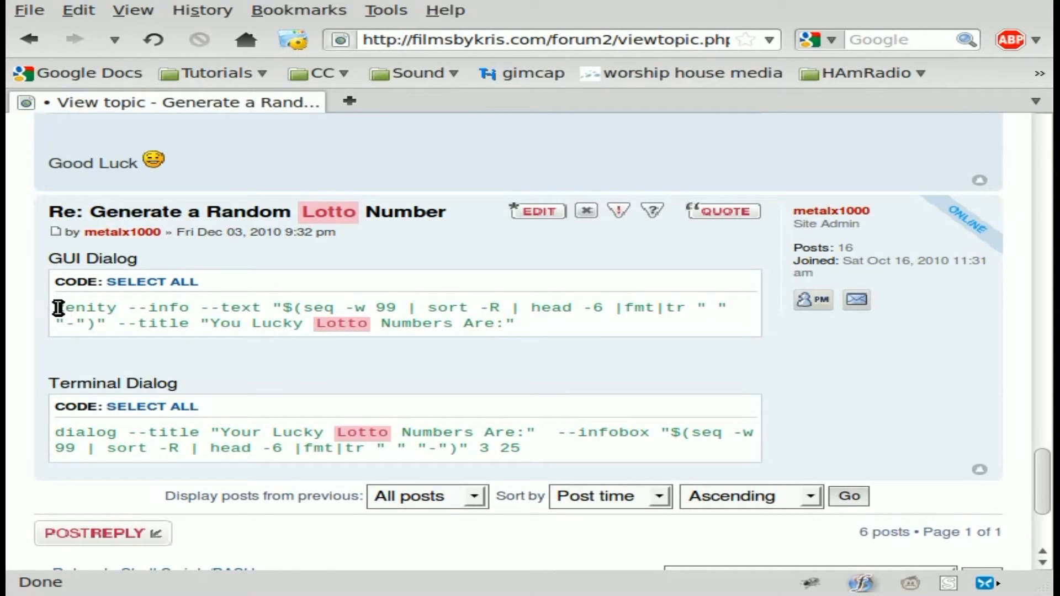
drag(57, 308, 264, 307)
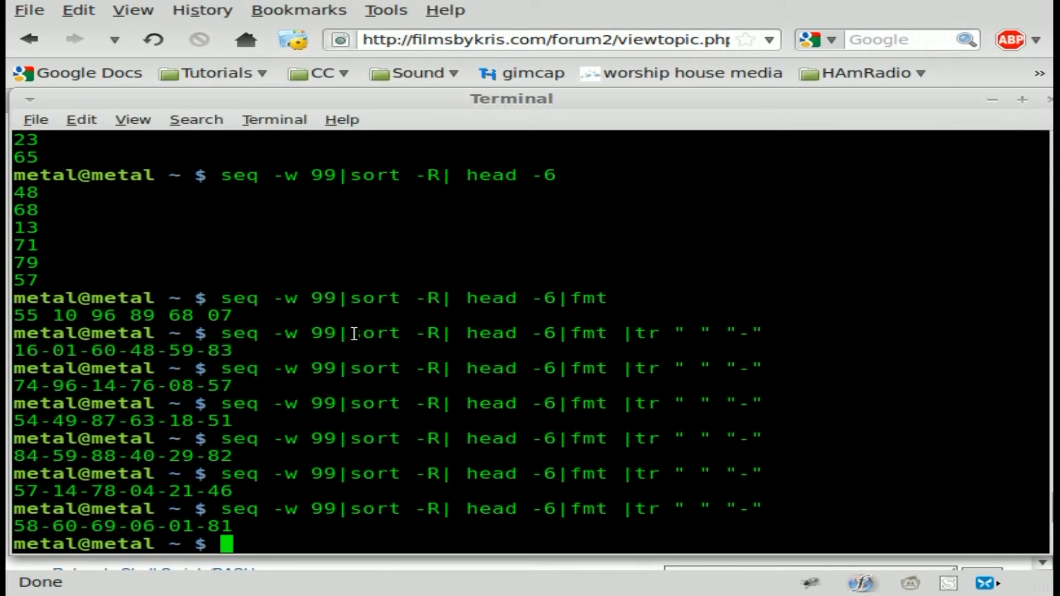
Step: Run zenity --info --text "Hello World" twice, dismissing each popup with OK
text(zenity --info --text ")
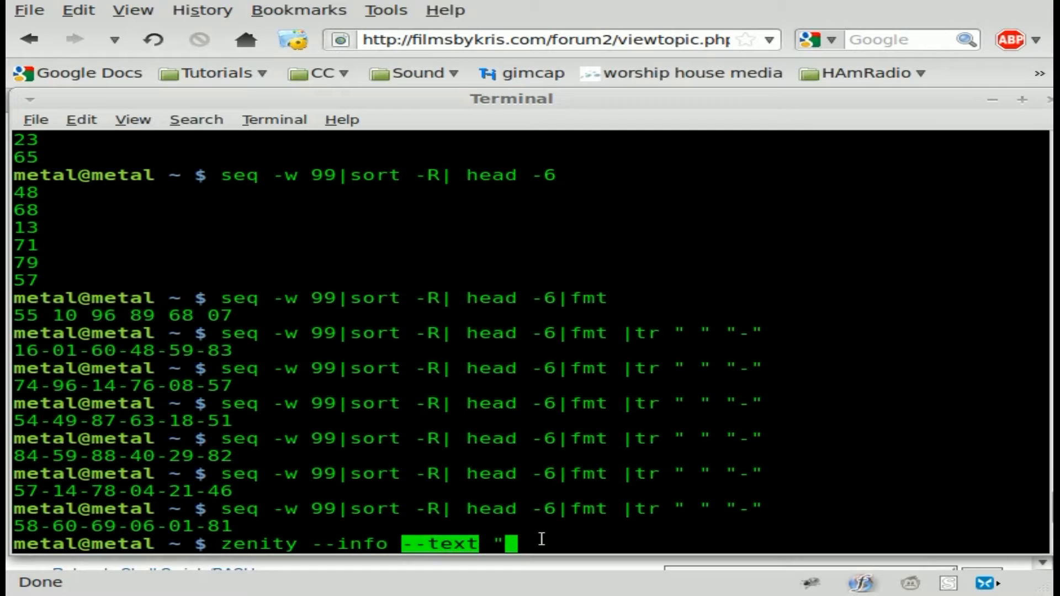
text(Hel)
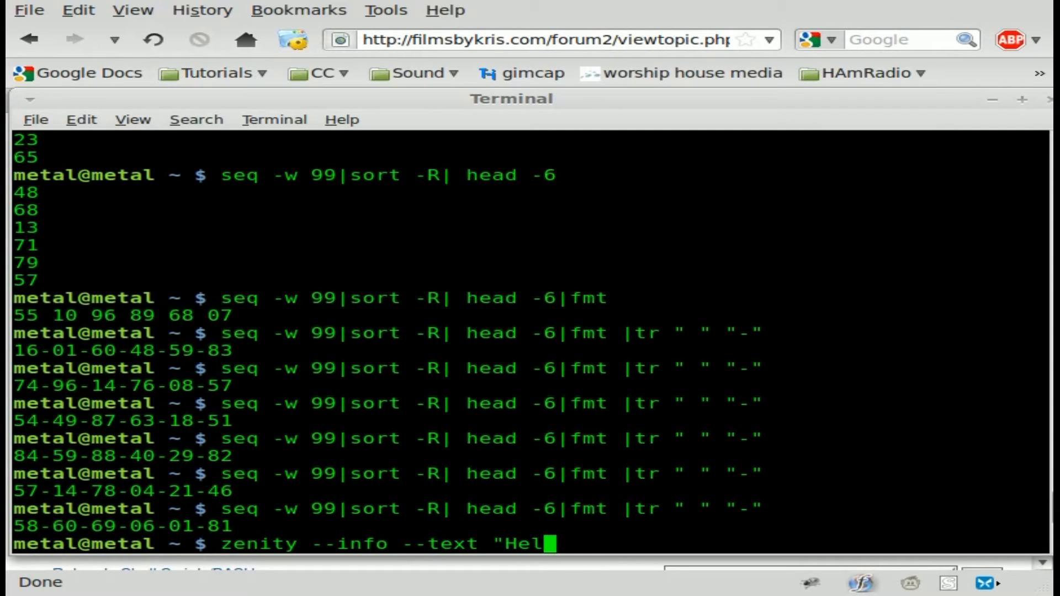
text(lo World)
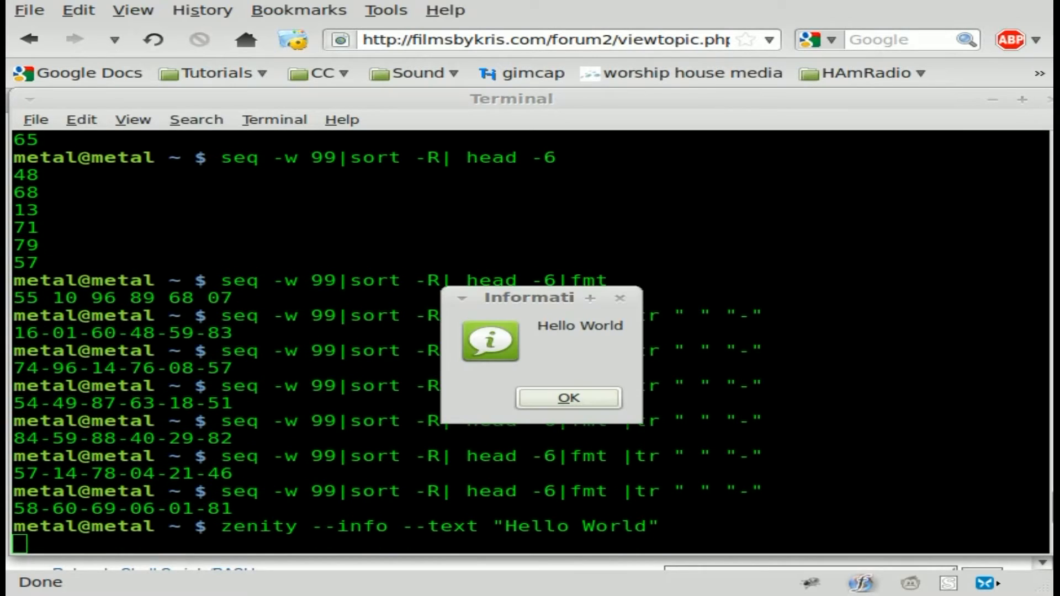
mouse_move(516, 350)
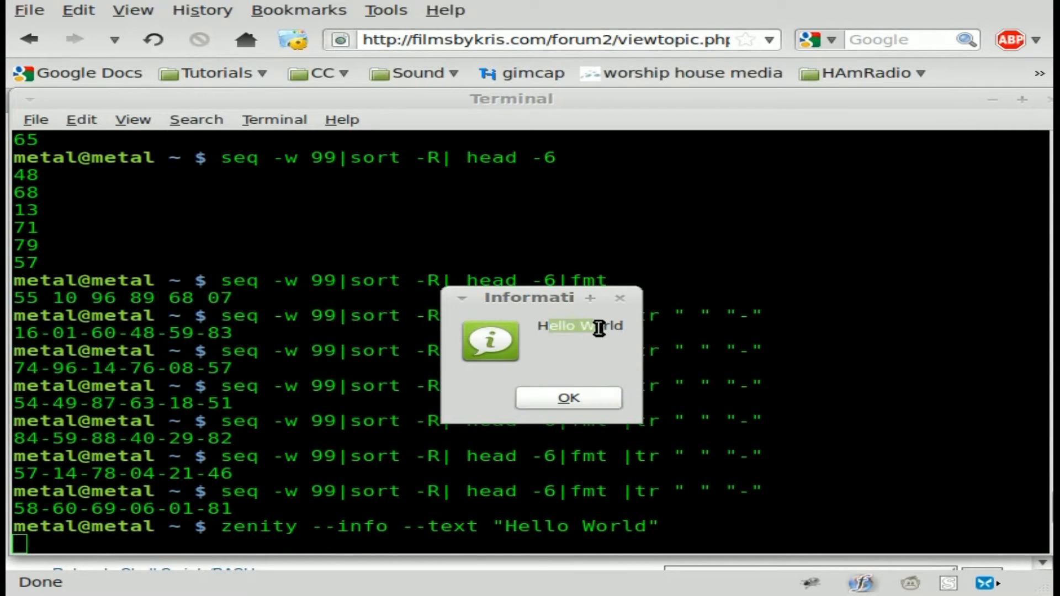
click(569, 398)
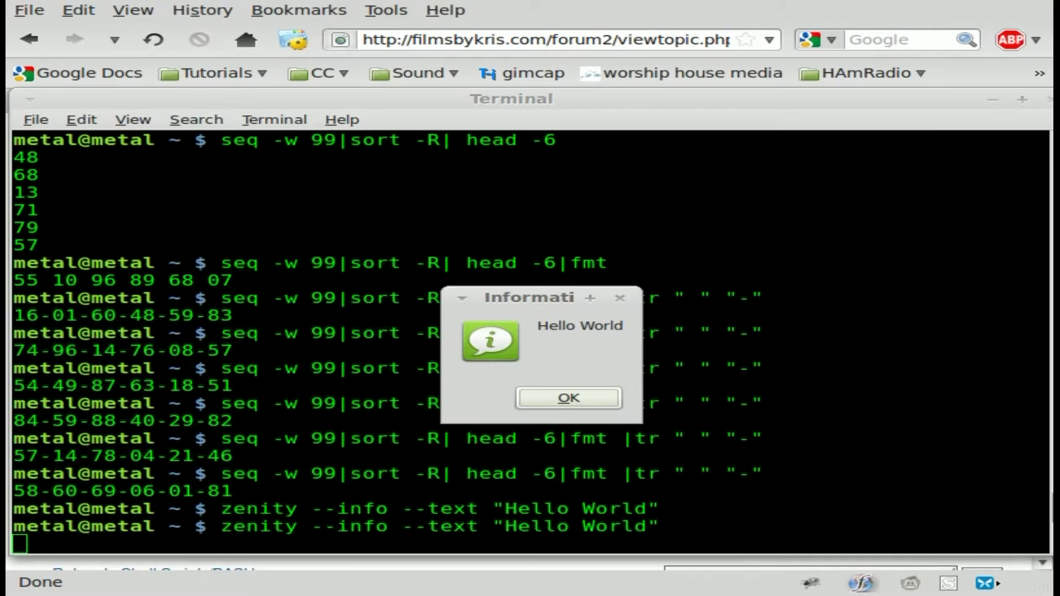
click(569, 398)
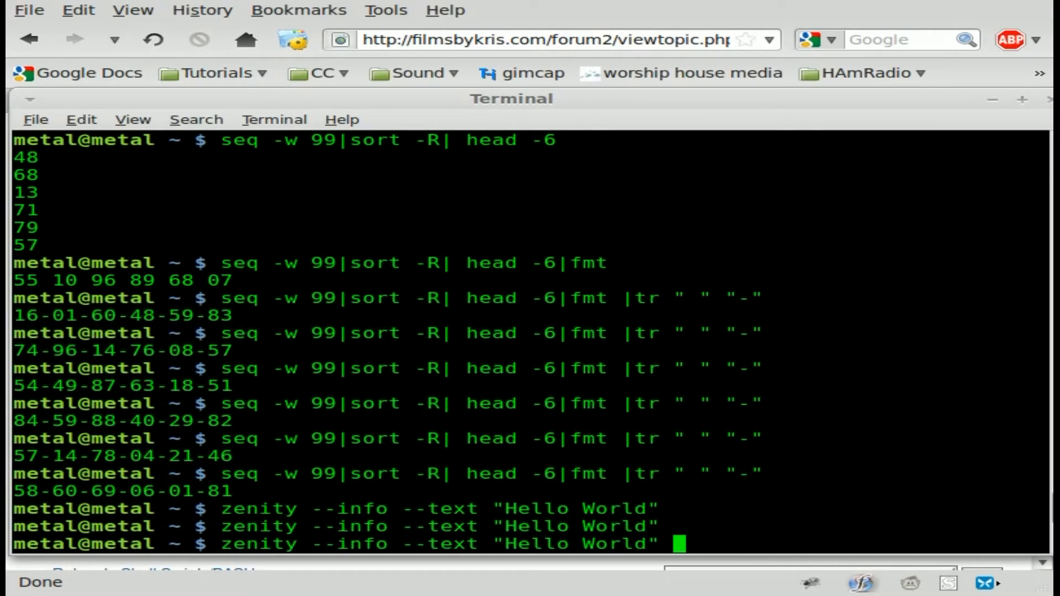
Step: Run zenity with title 'You Lucky Lotto Numbers are:', dismiss it, and select the number pipeline
text(--title)
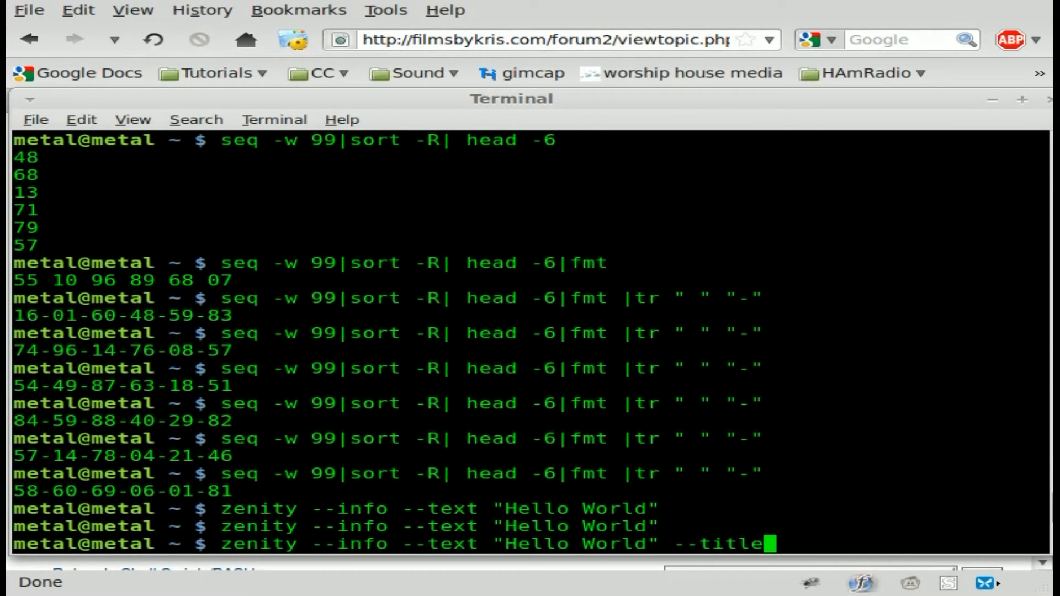
text("This is your)
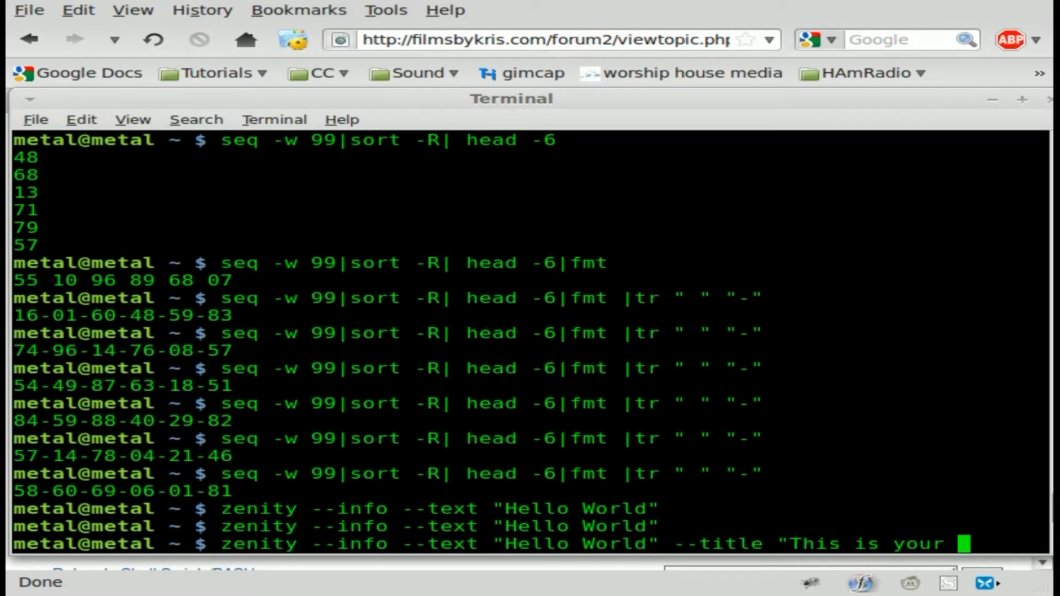
key(BackSpace)
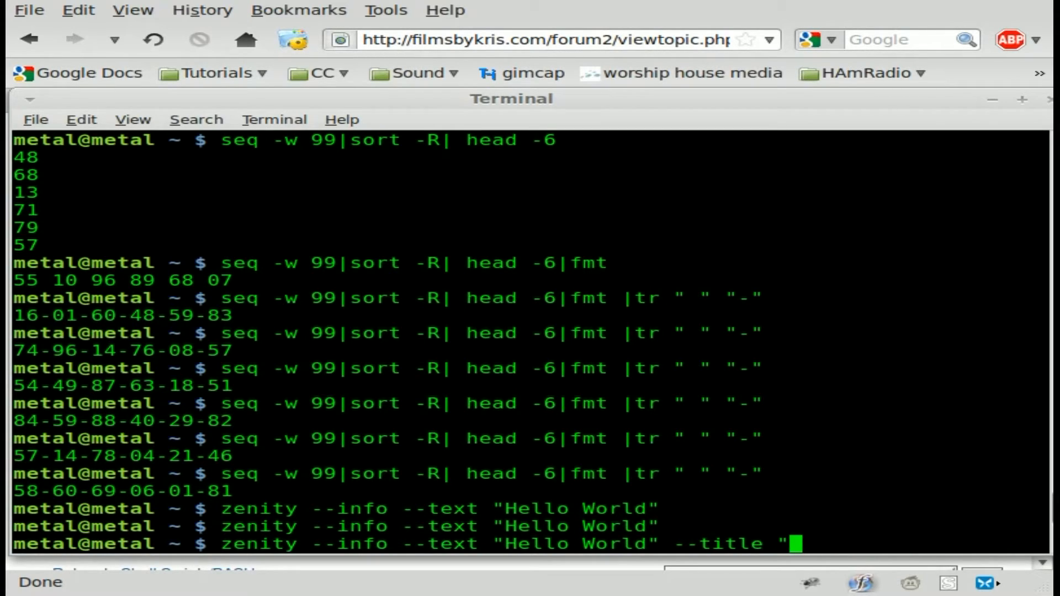
text(You Lucky)
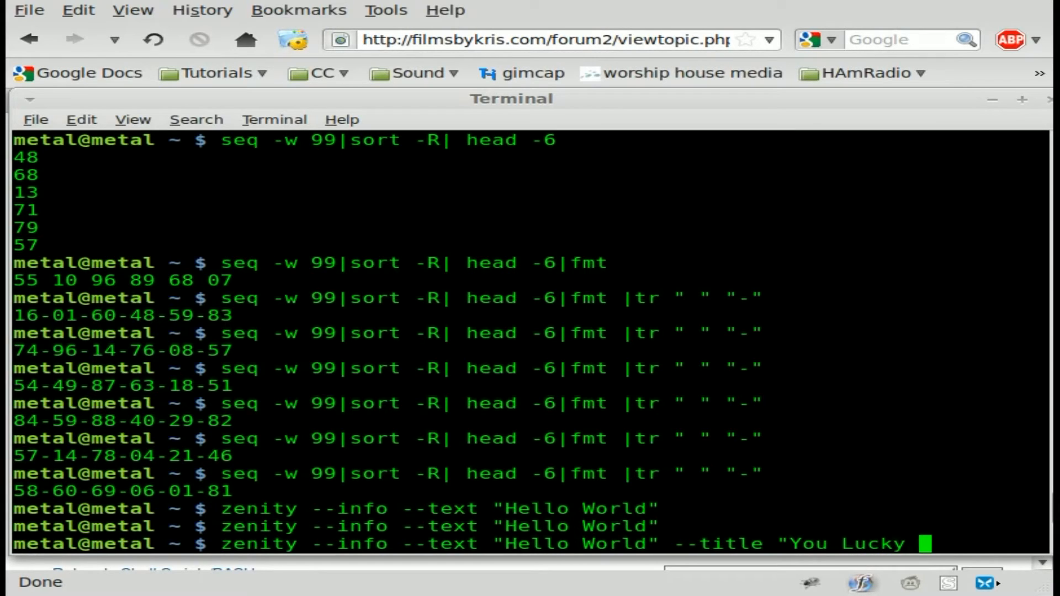
text(Lotto)
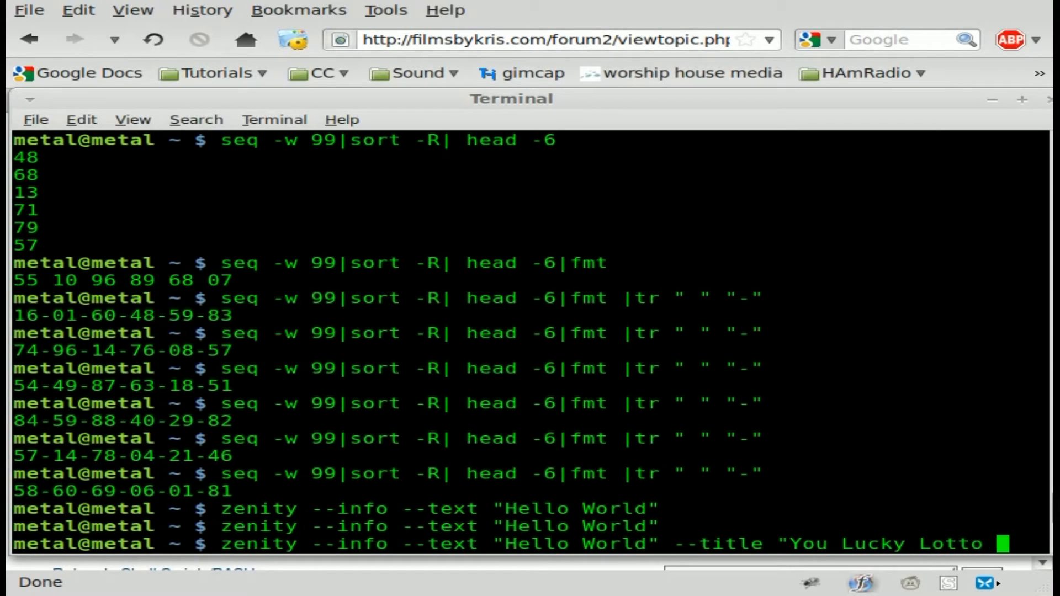
text(Numbers are:")
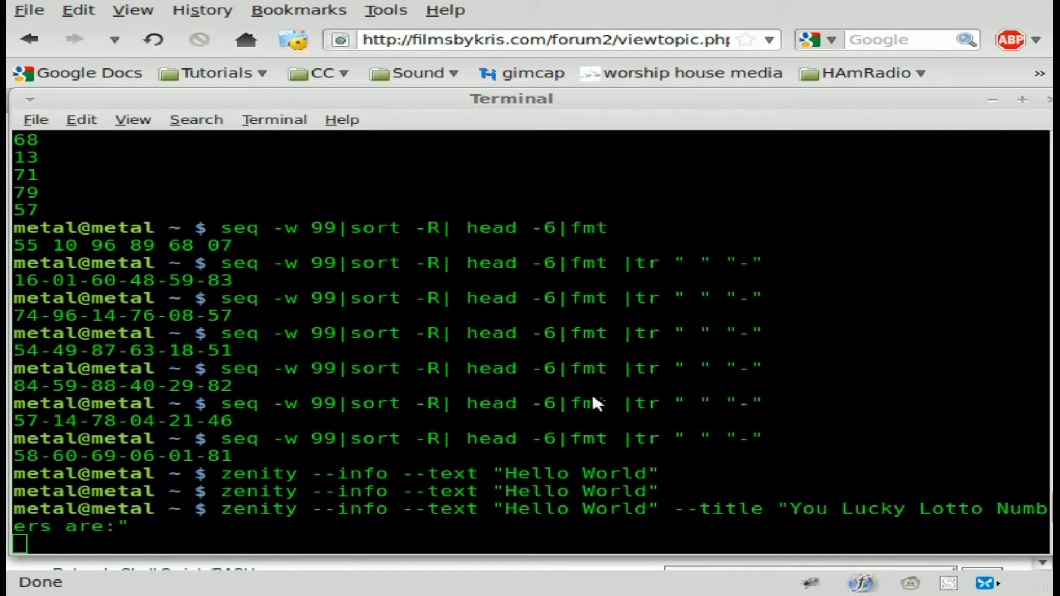
key(Return)
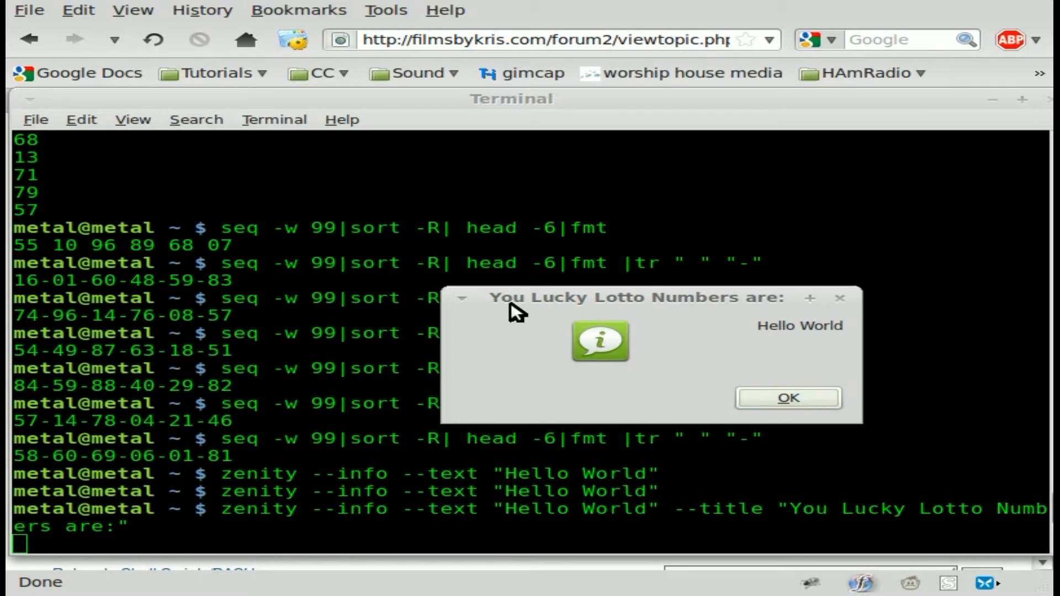
click(789, 398)
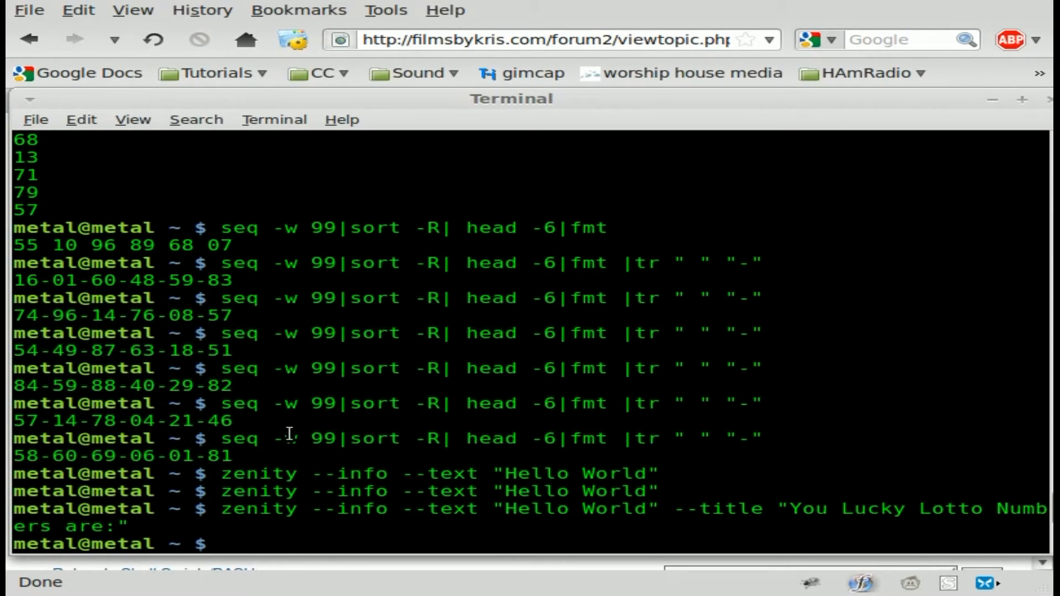
drag(224, 438, 757, 438)
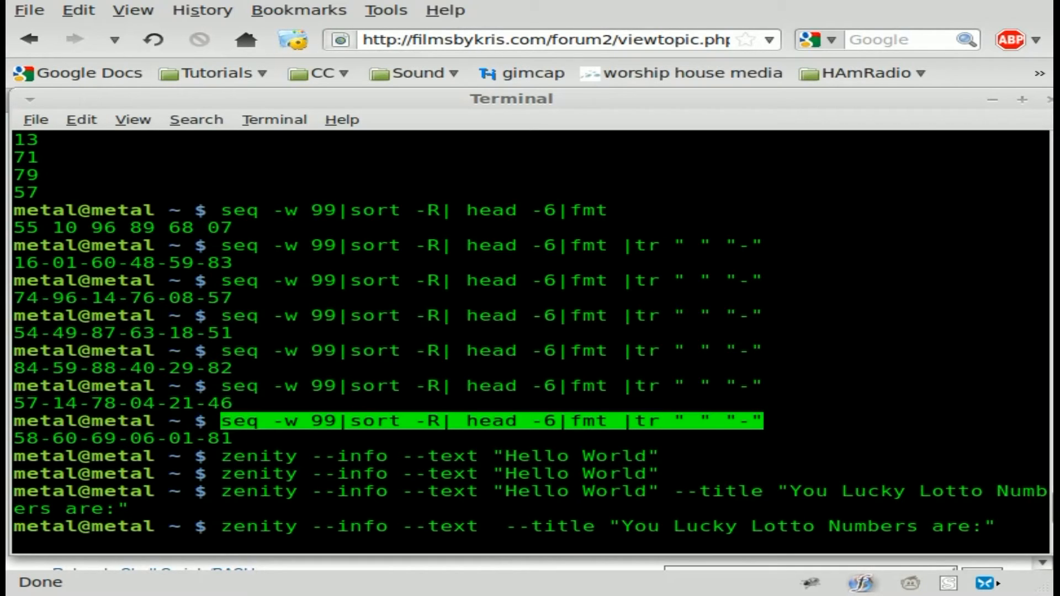
Step: Use "$(seq -w 99|sort -R| head -6|fmt |tr " " "-")" as the zenity info text
text("$()
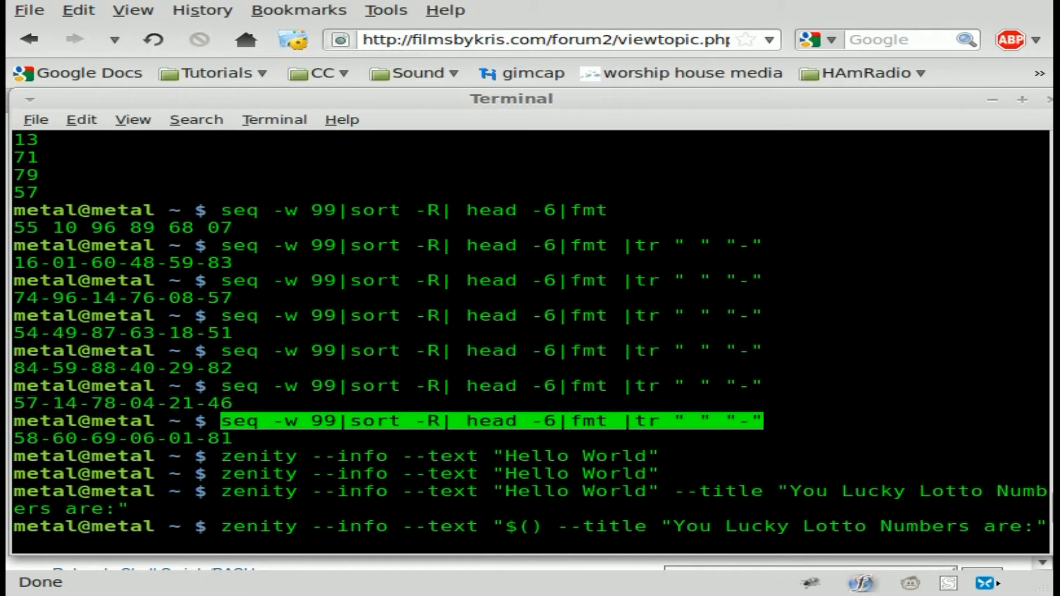
text(seq -w 99|sort -R| head -6|fmt |tr " " "-")
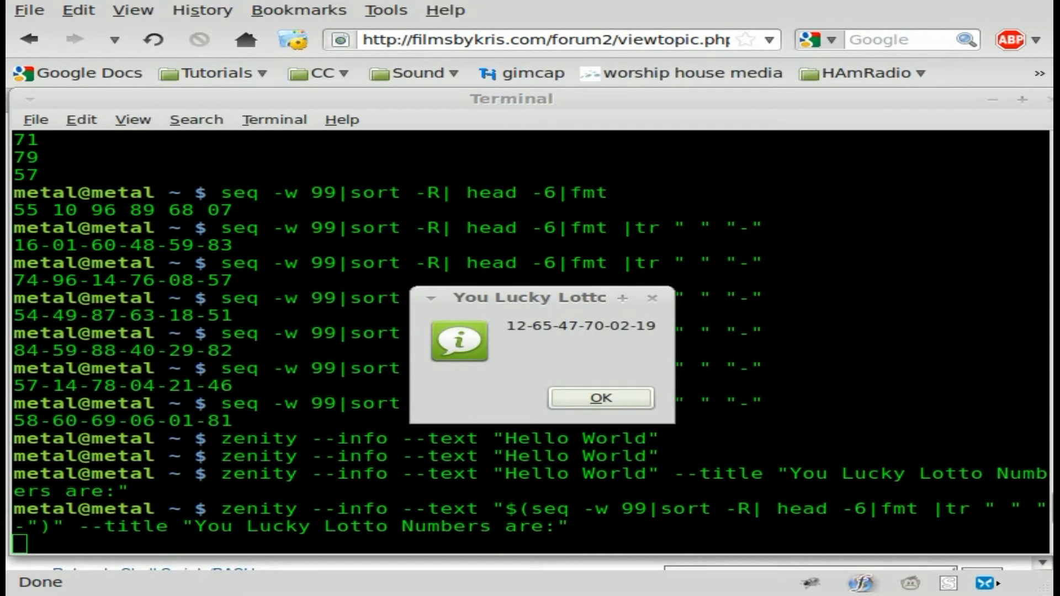
mouse_move(485, 320)
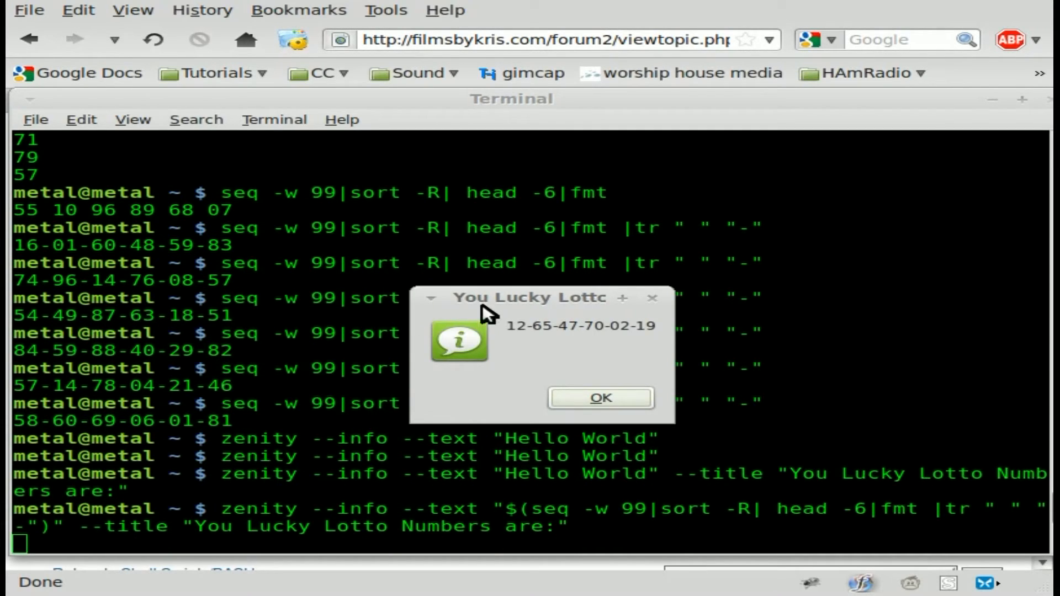
mouse_move(493, 318)
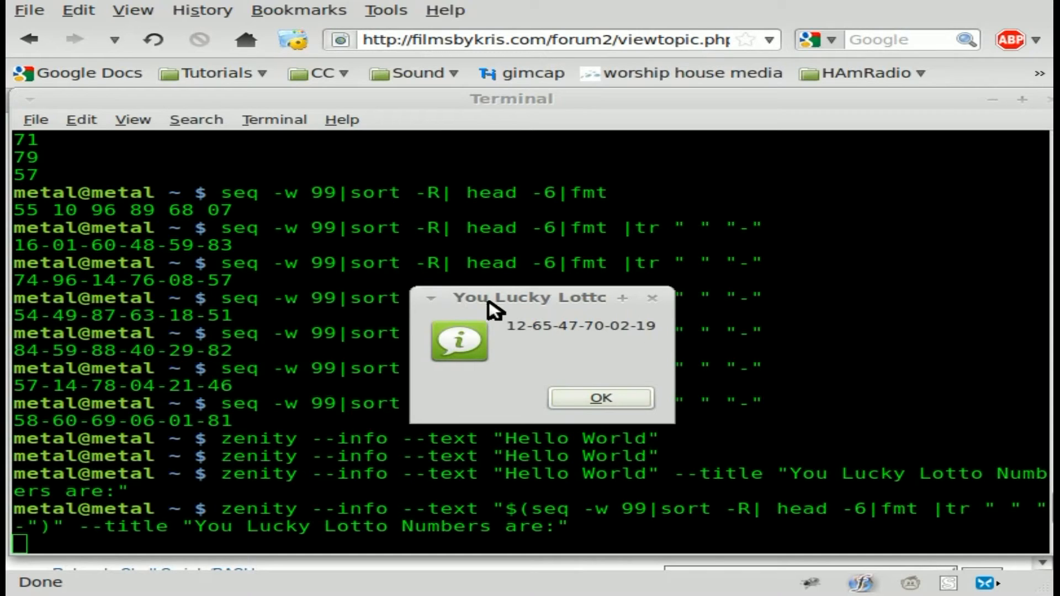
Step: Retitle the box 'Your Lucky Lotto Numbers are:' and rerun, dismissing several fresh number boxes
click(602, 398)
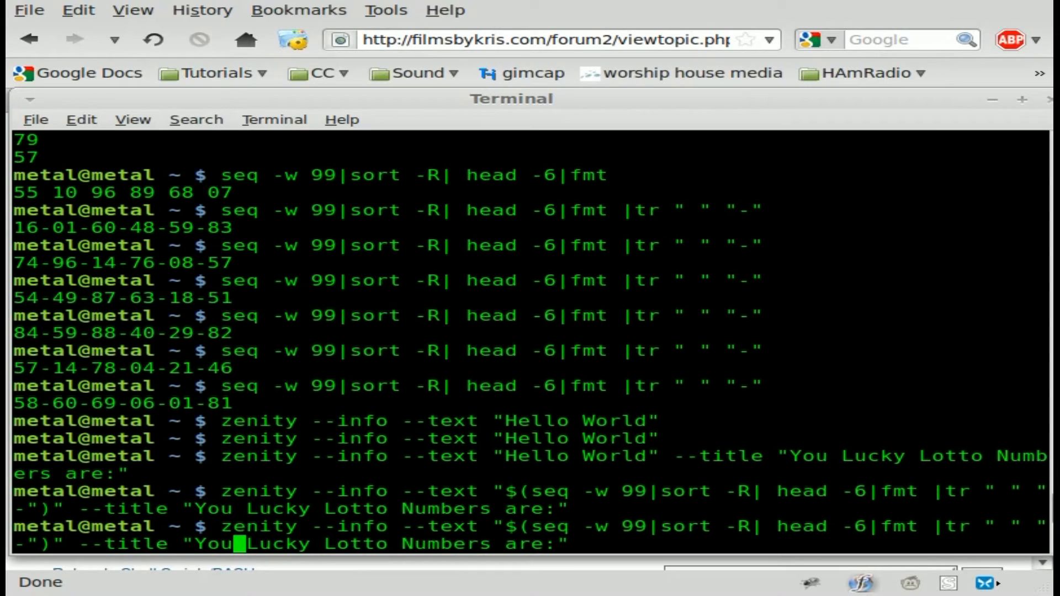
text(r)
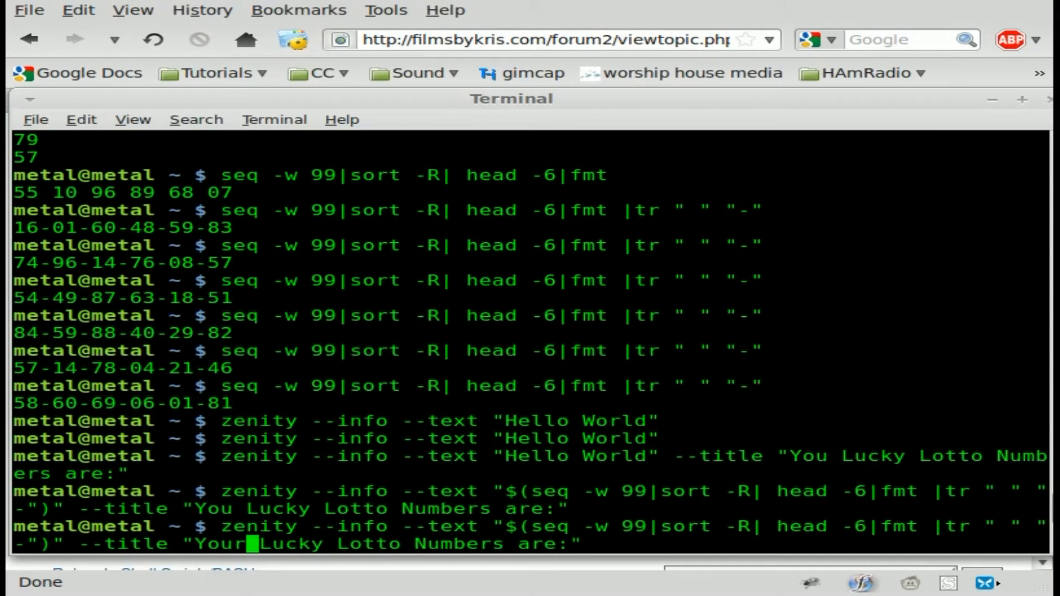
key(Return)
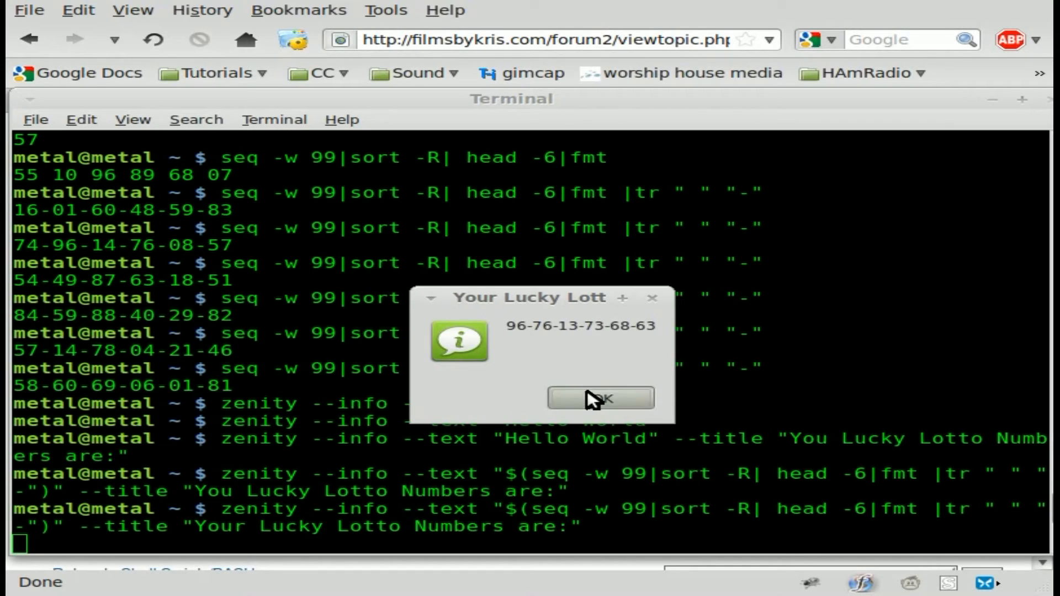
click(600, 399)
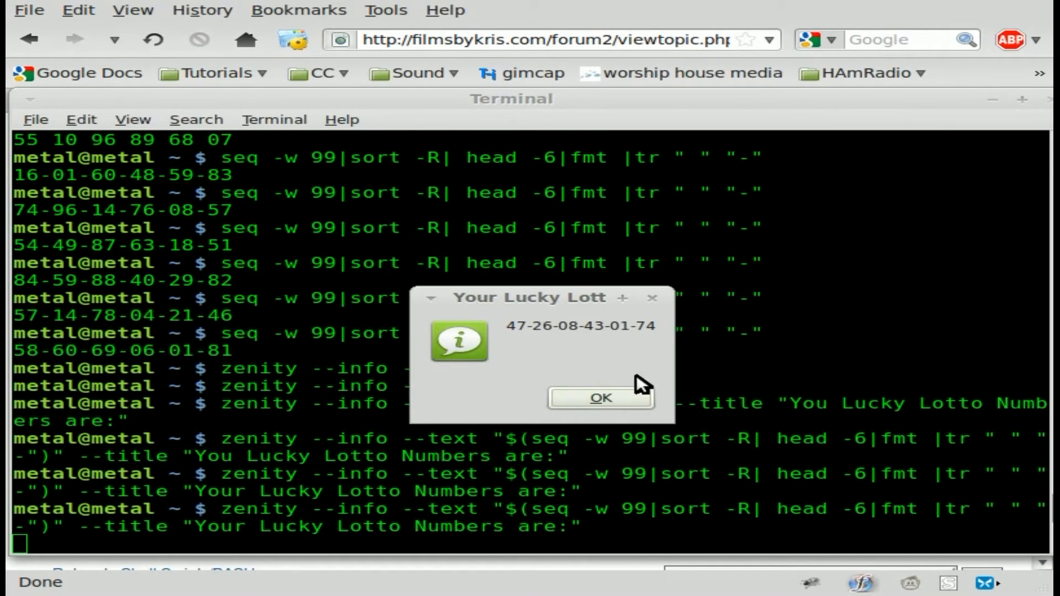
click(601, 398)
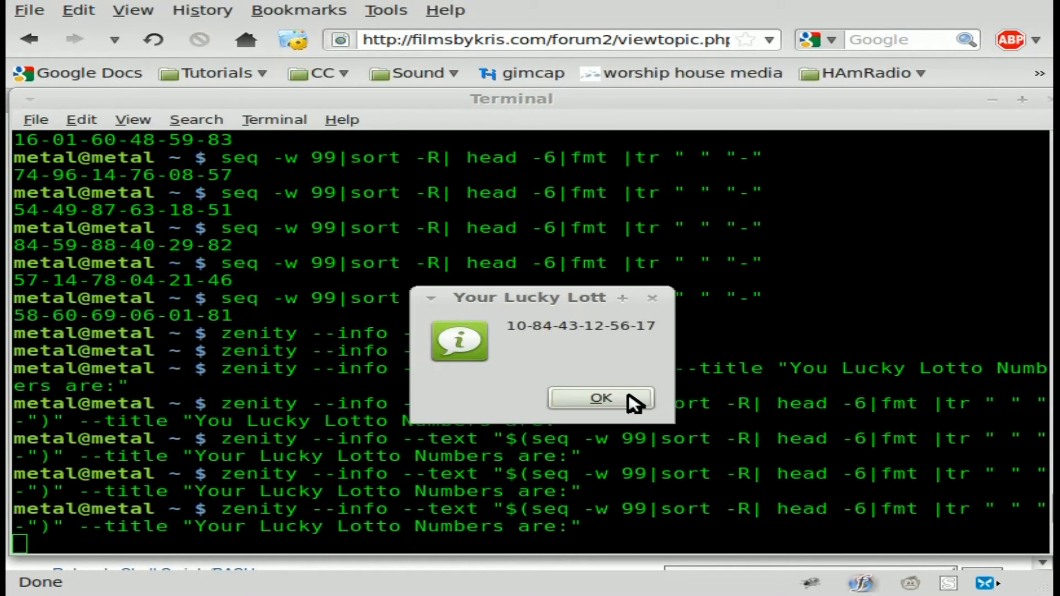
click(602, 399)
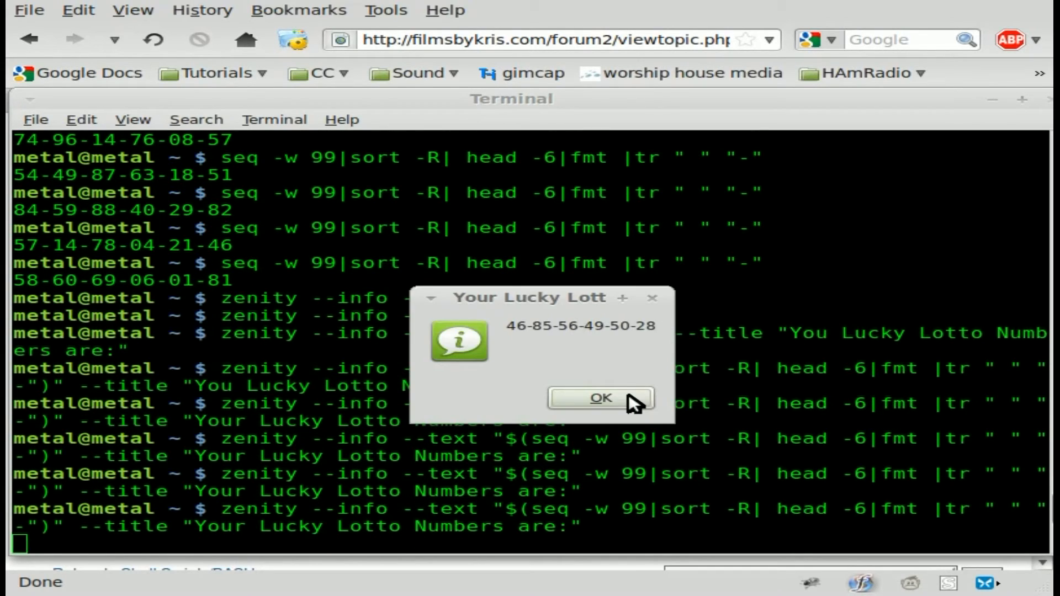
click(601, 399)
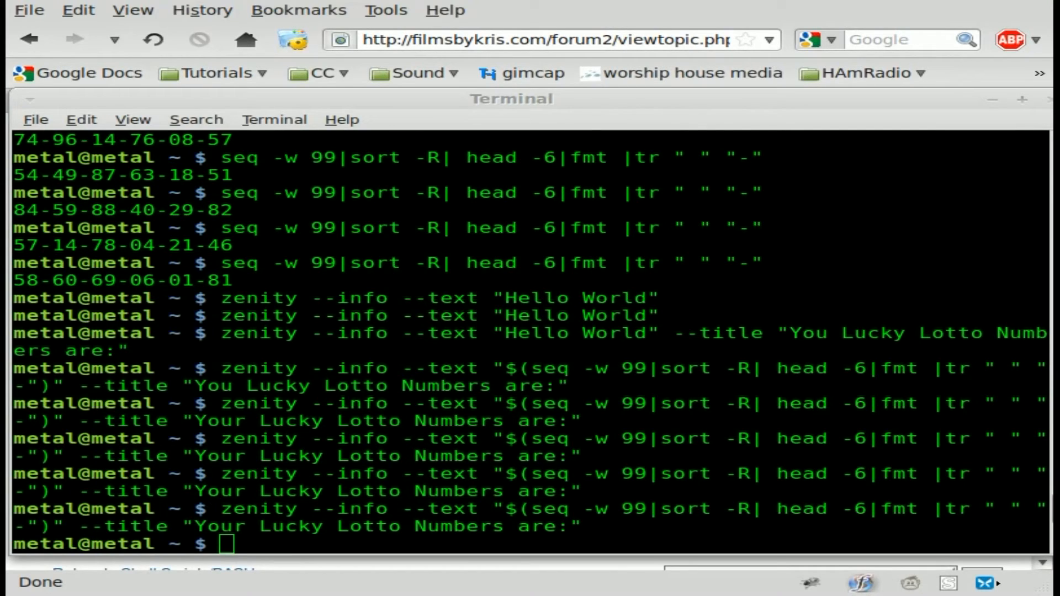
mouse_move(627, 515)
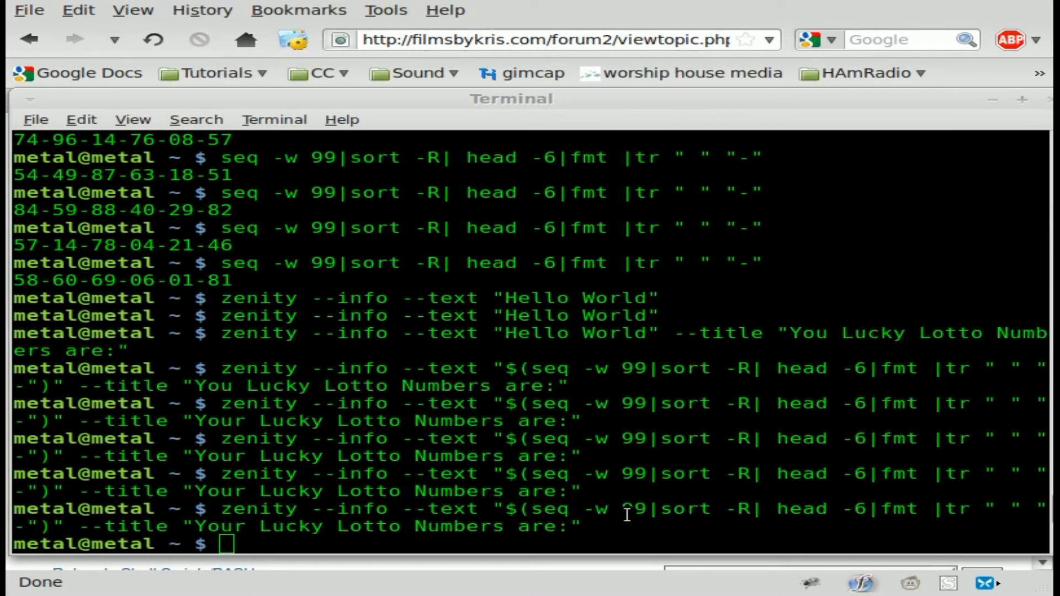
Step: Run dialog with only the title 'Your Lucky Lotto Numbers are:', getting a box-option error
text(dialo)
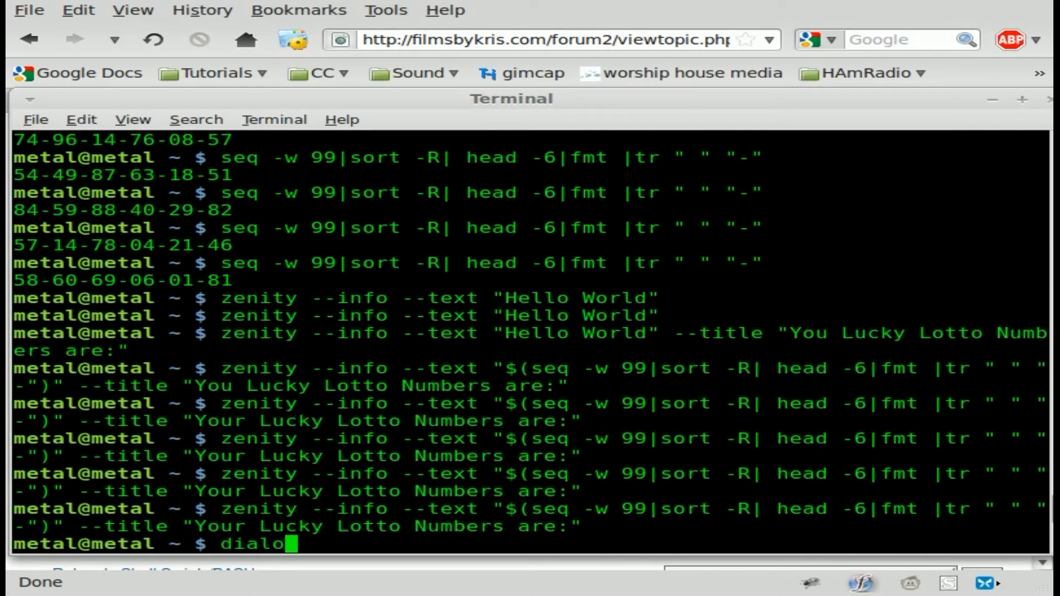
text(g)
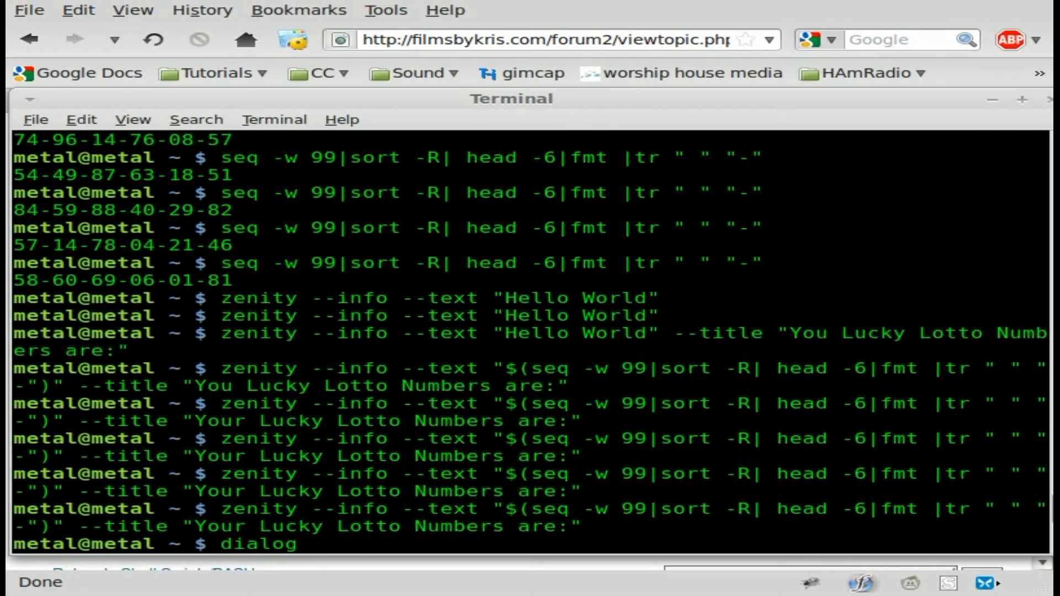
text(--title)
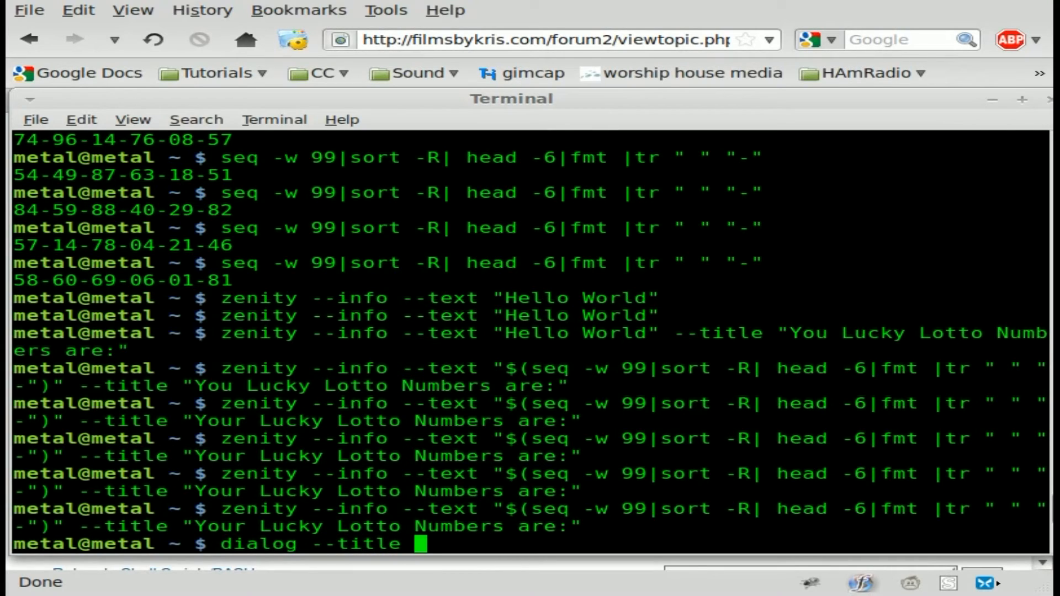
text("H)
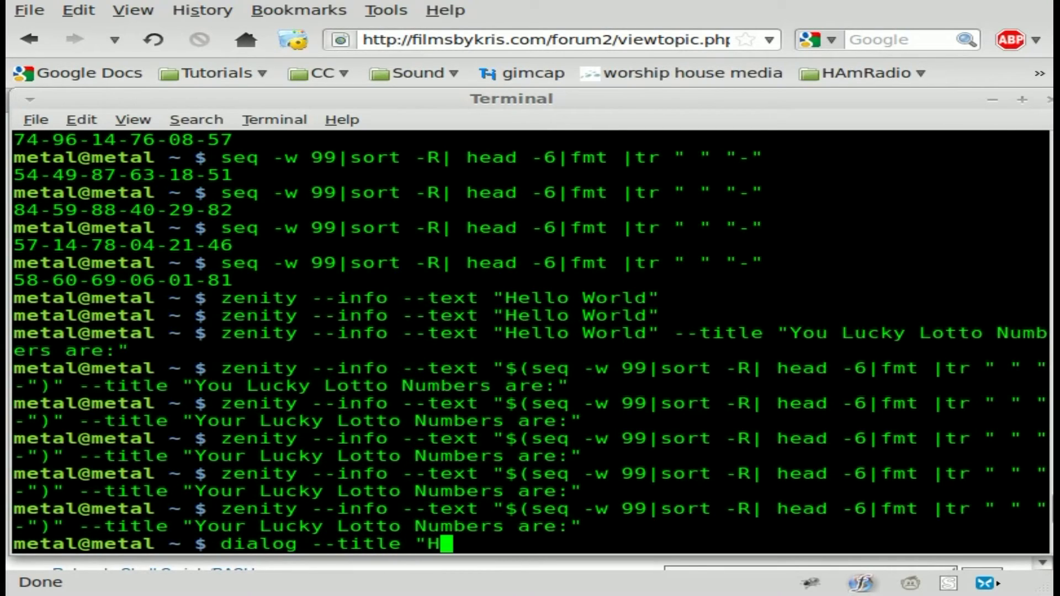
key(BackSpace)
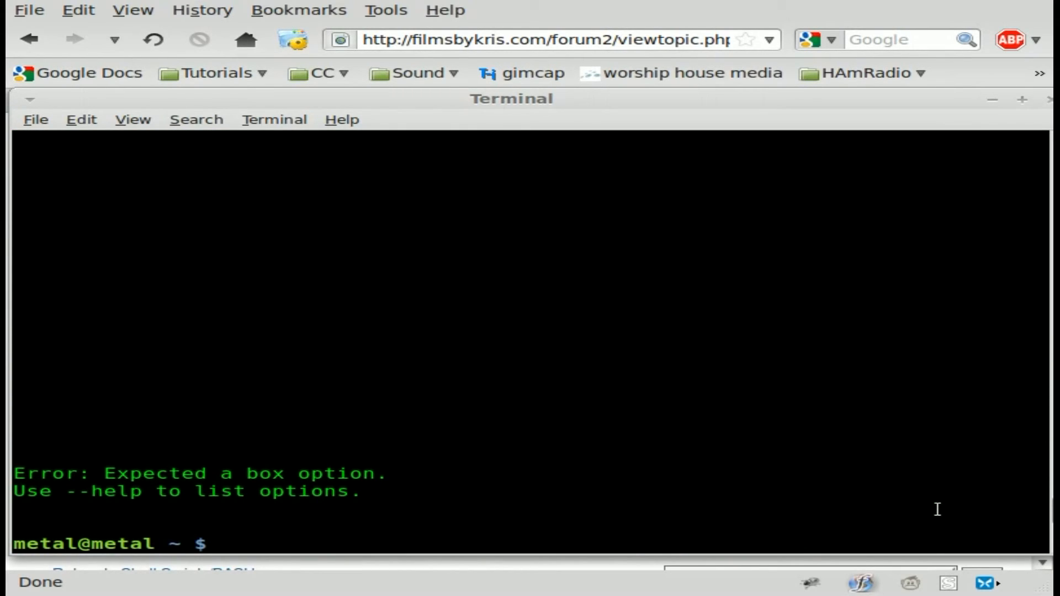
Step: Run dialog --infobox "Hello World" 5 25 under the lotto title to draw the box
text(dialog --title "Your Lucky Lotto Numbers are:")
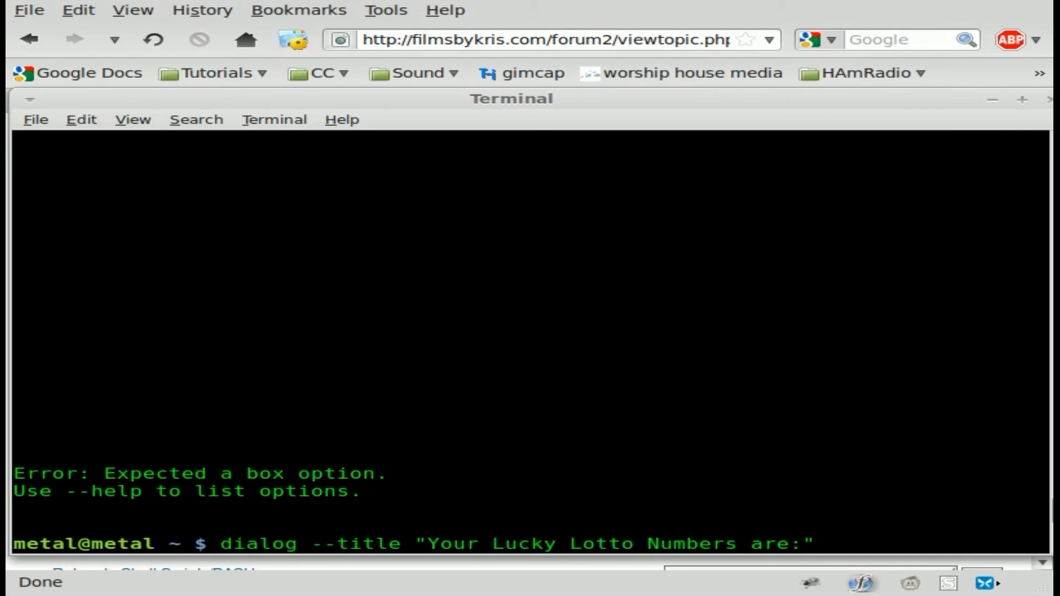
text(--)
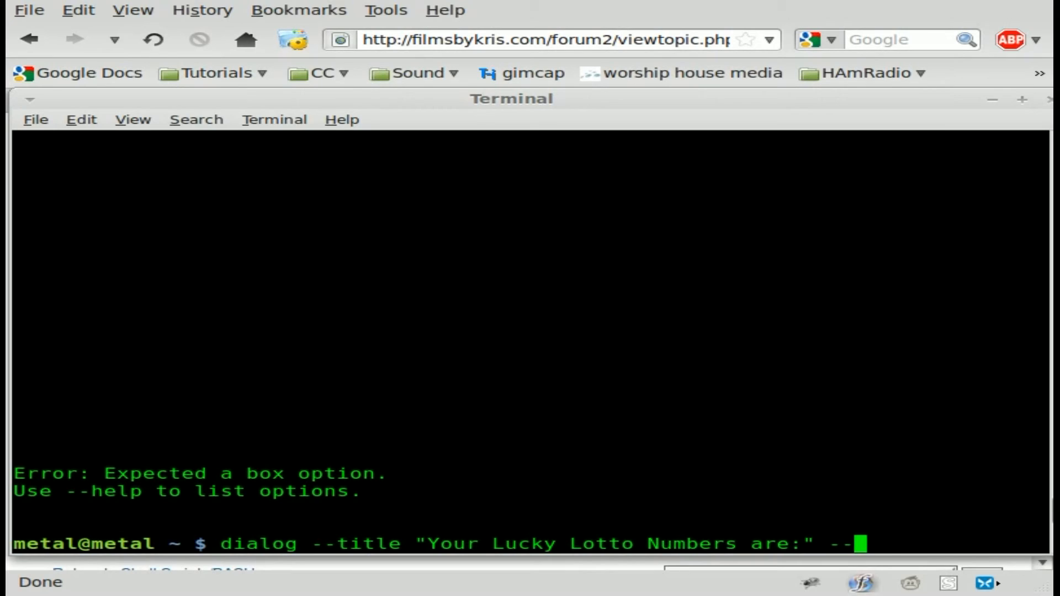
text(infobox)
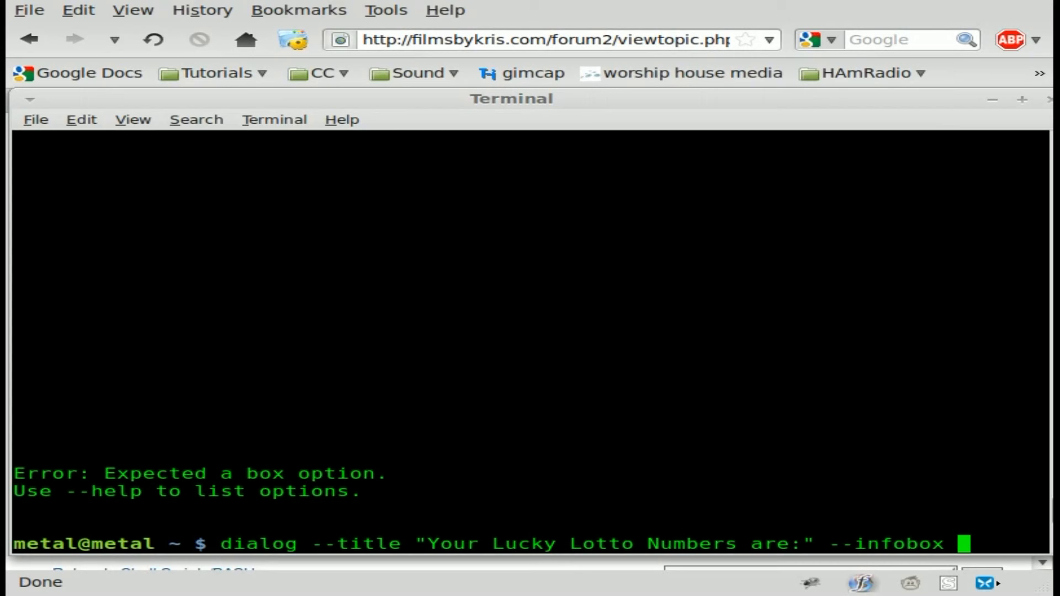
text("Hellow)
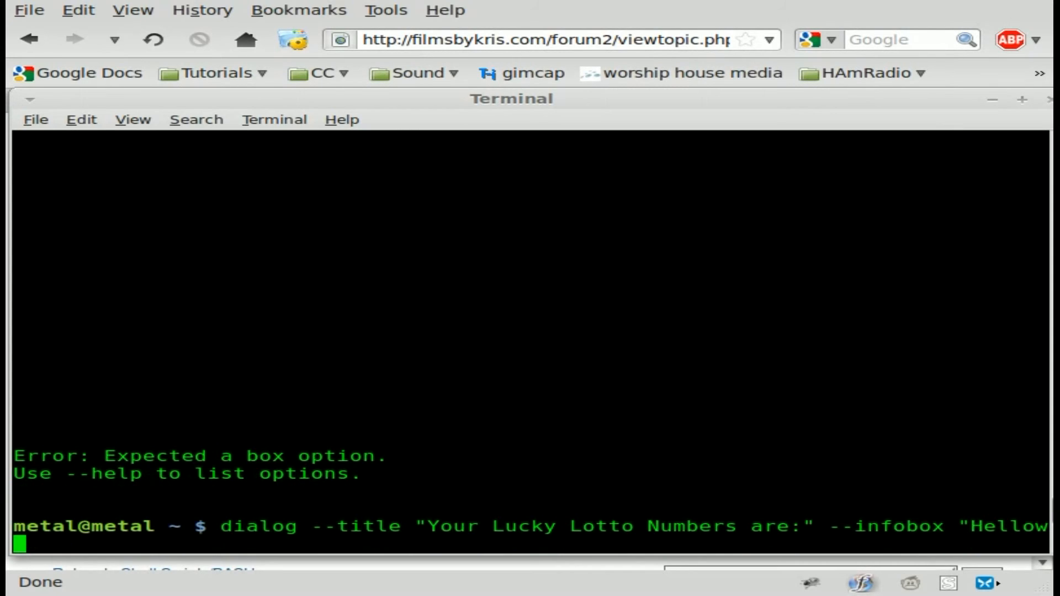
text(Worl)
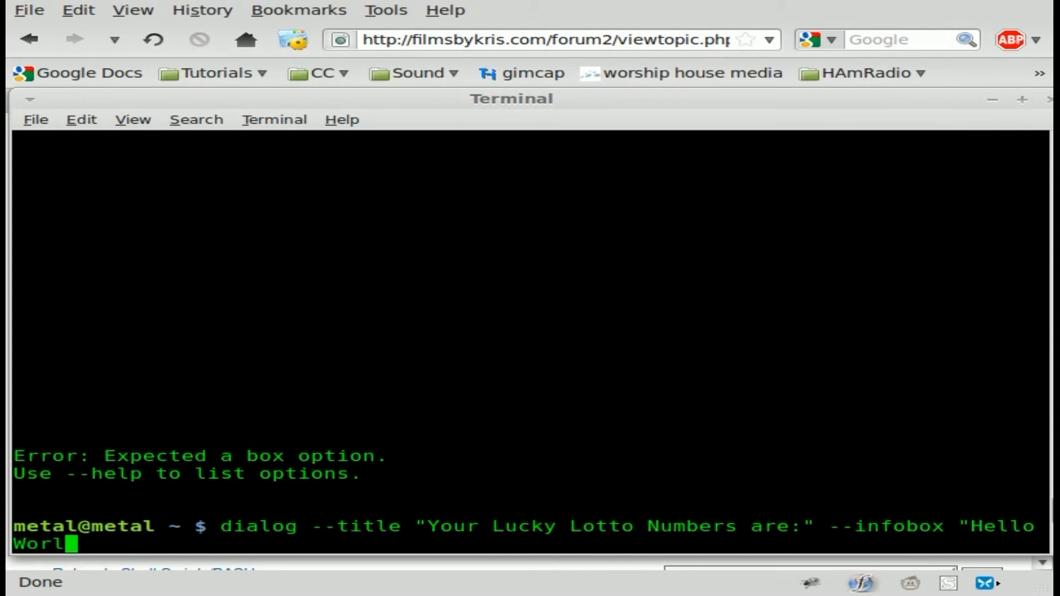
text(d")
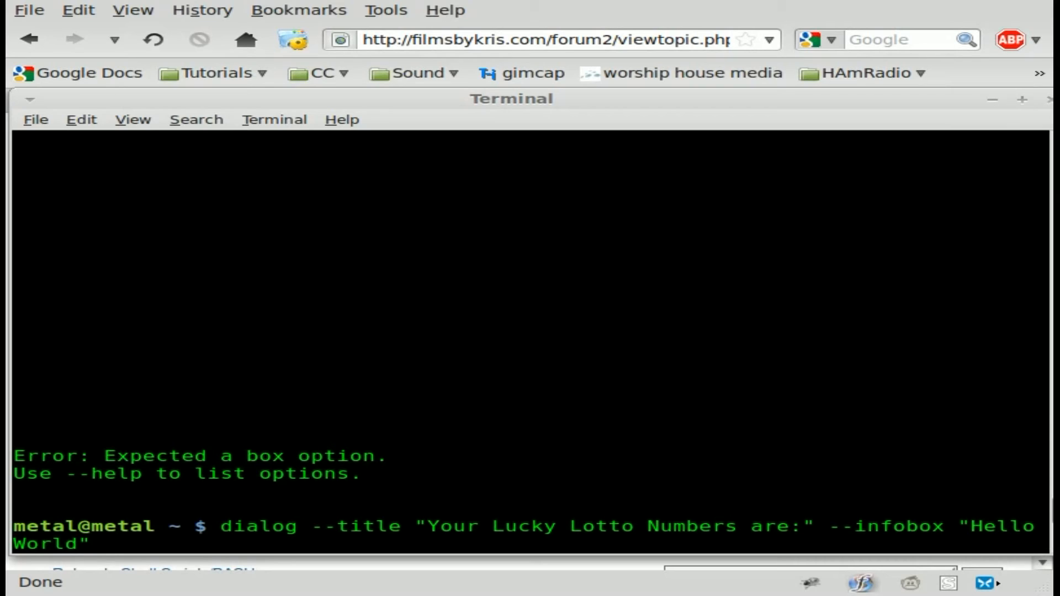
text(5)
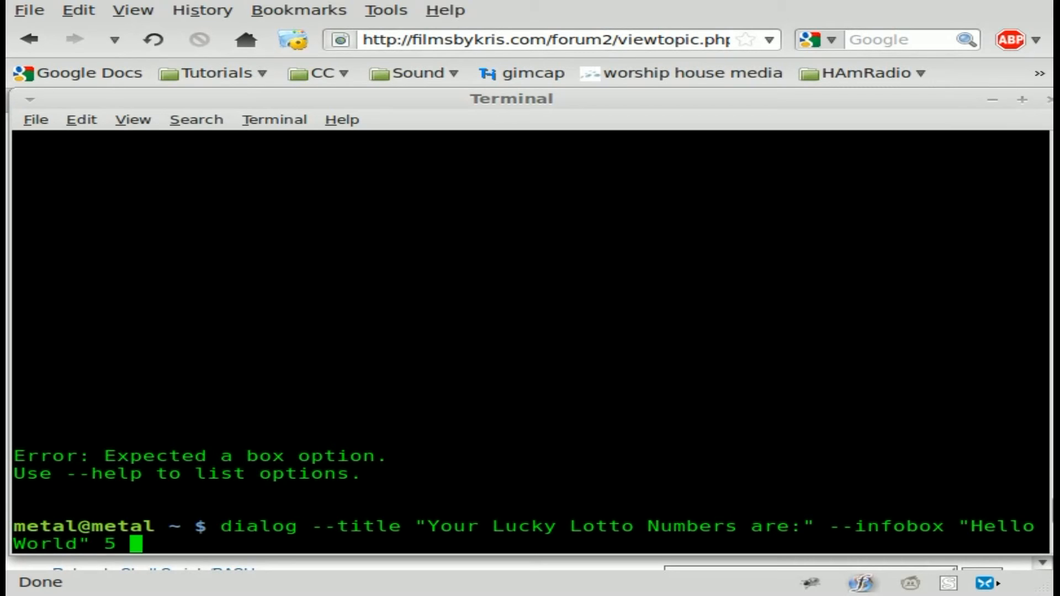
text(25)
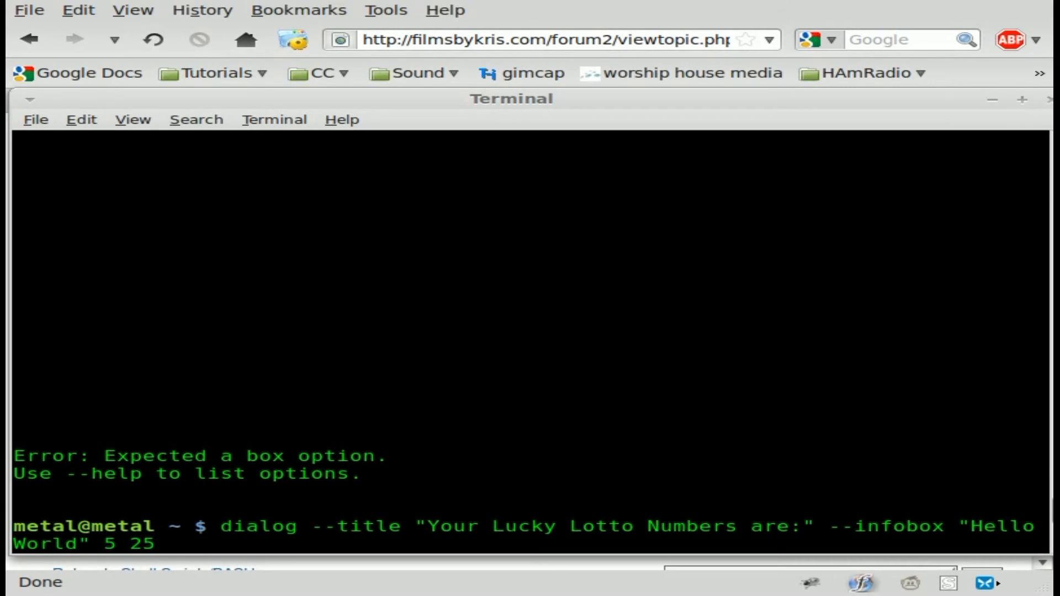
key(Return)
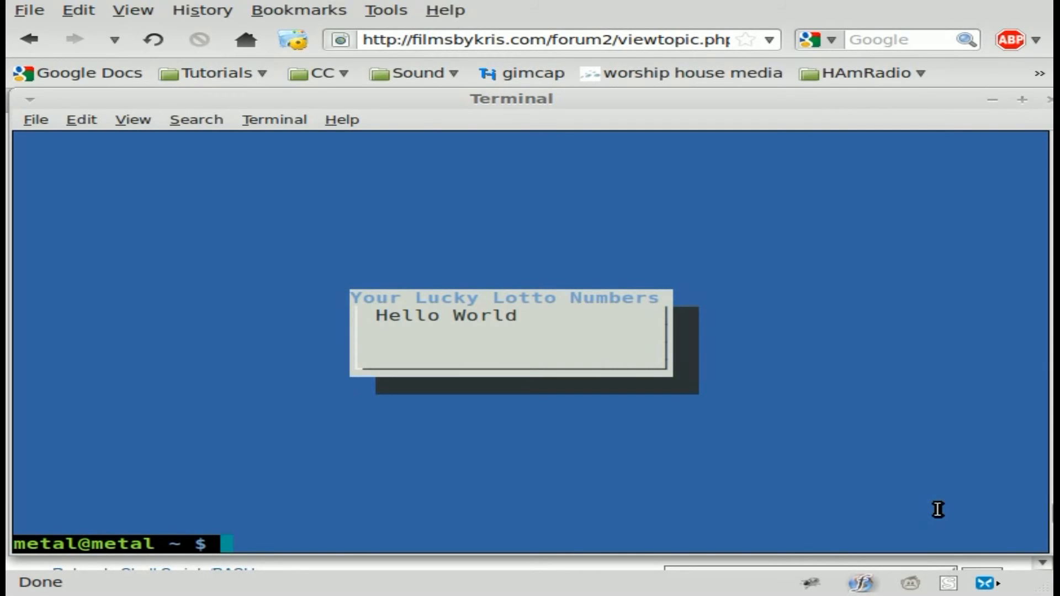
Step: Rerun the Hello World infobox at 5 by 250 so the full title shows
text(dialog --title "Your Lucky Lotto Numbers are:" --infobox "Hello World" 5 25)
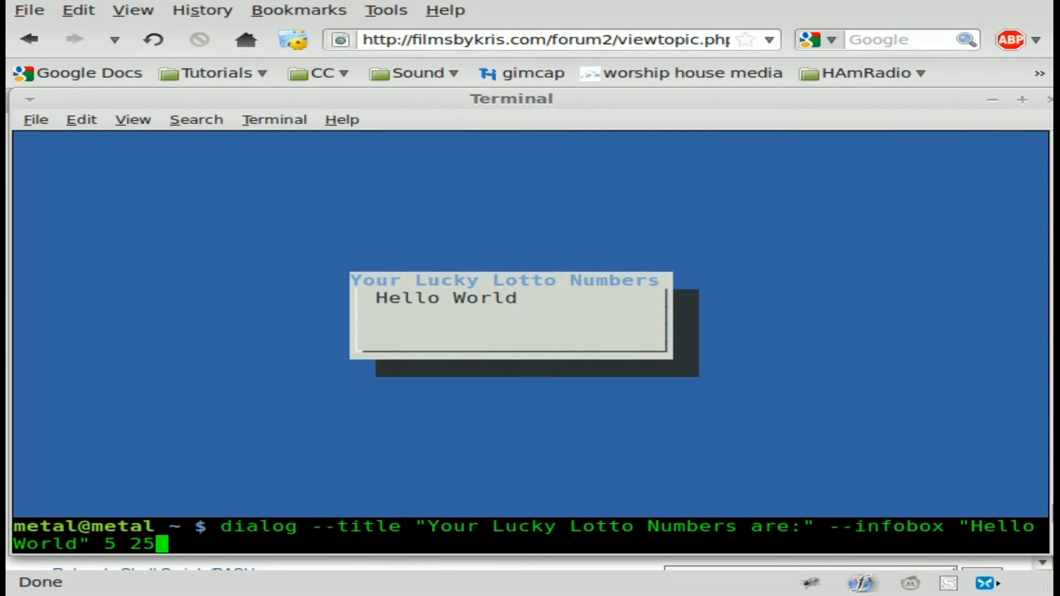
text(0)
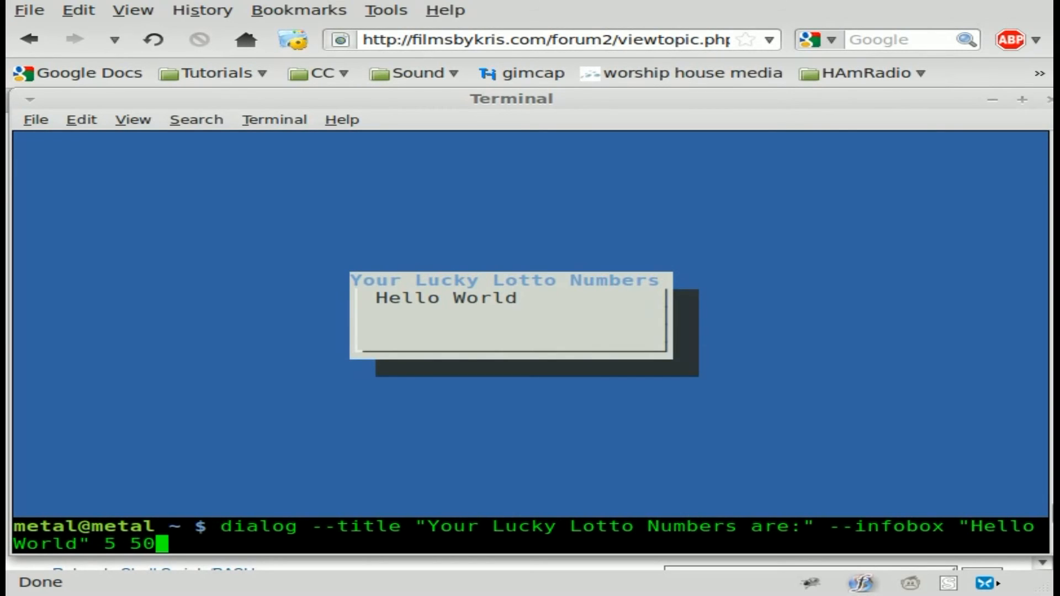
key(Return)
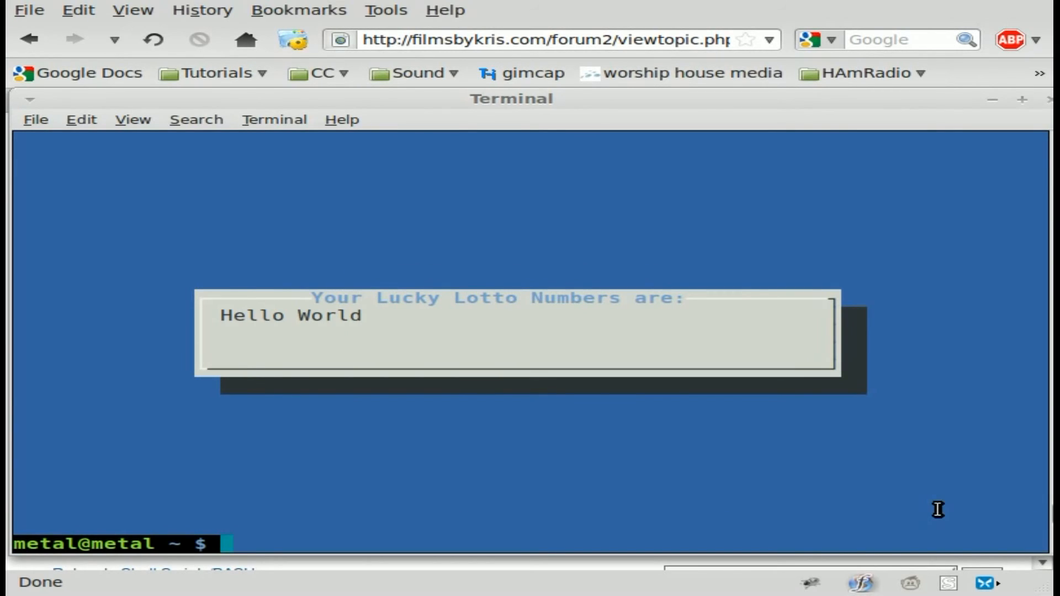
Step: Redraw the Hello World infobox as a tall 15 by 25 box
text(dialog --title "Your Lucky Lotto Numbers are:" --infobox "Hello World" 5)
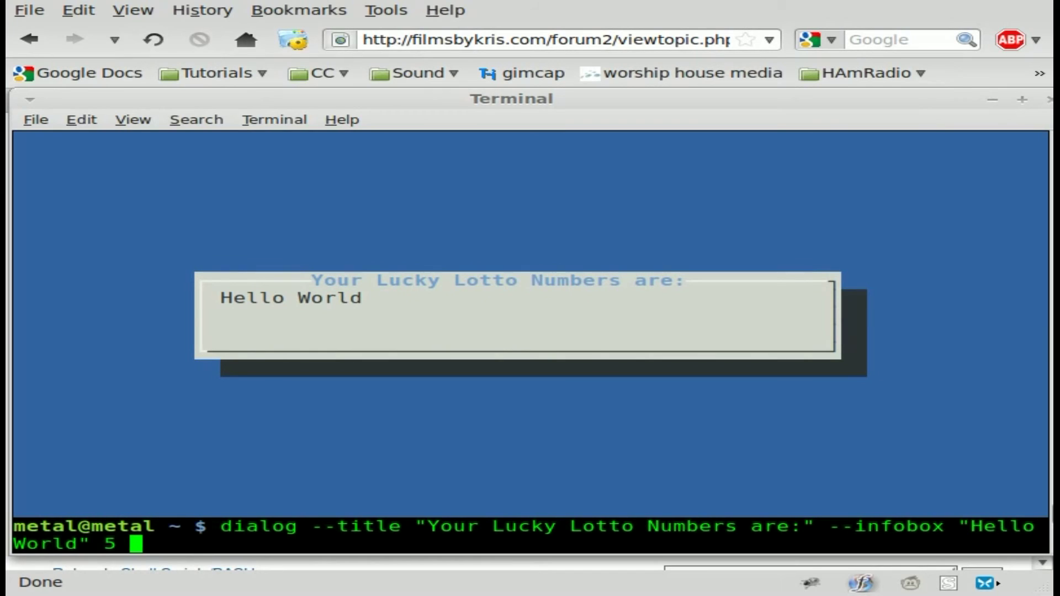
text(25)
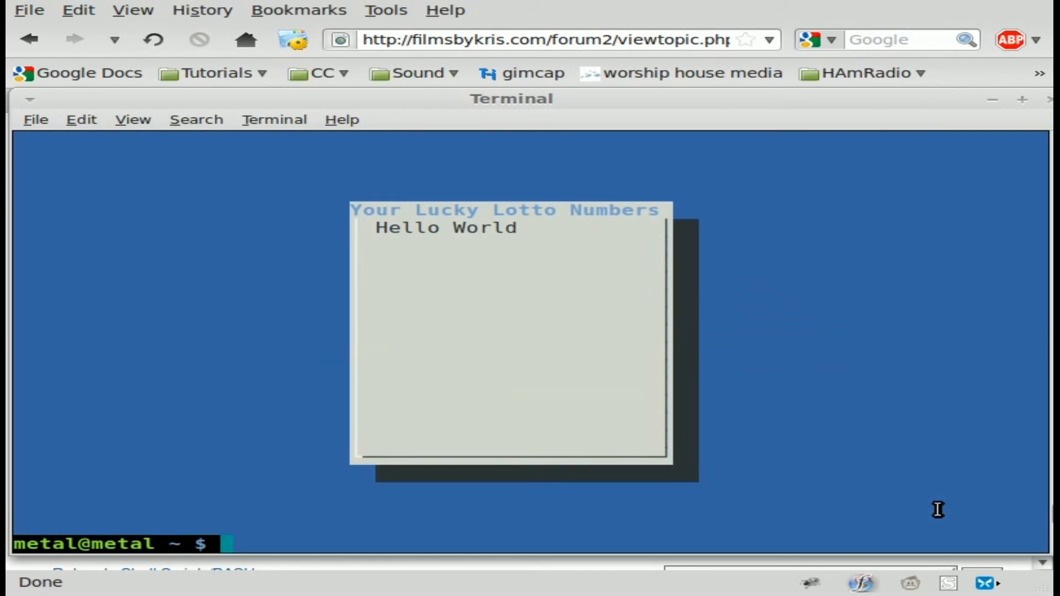
text(dialog --title "Your Lucky Lotto Numbers are:" --infobox "Hello World" 15 25)
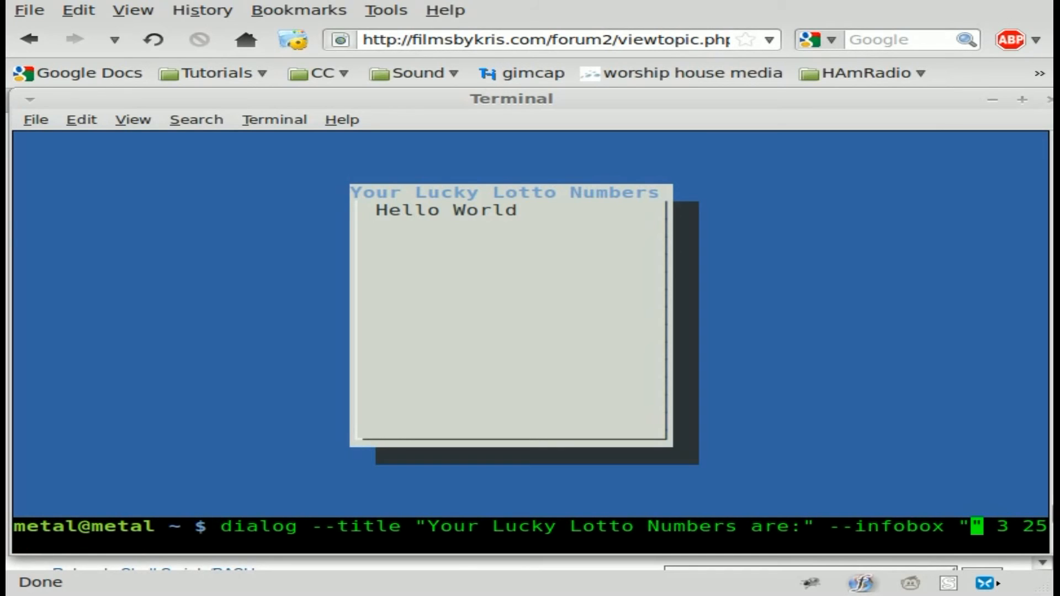
Step: Replace the infobox text with $(seq -w 99|sort -R|head -6|fmt|tr " " "-")
text($()
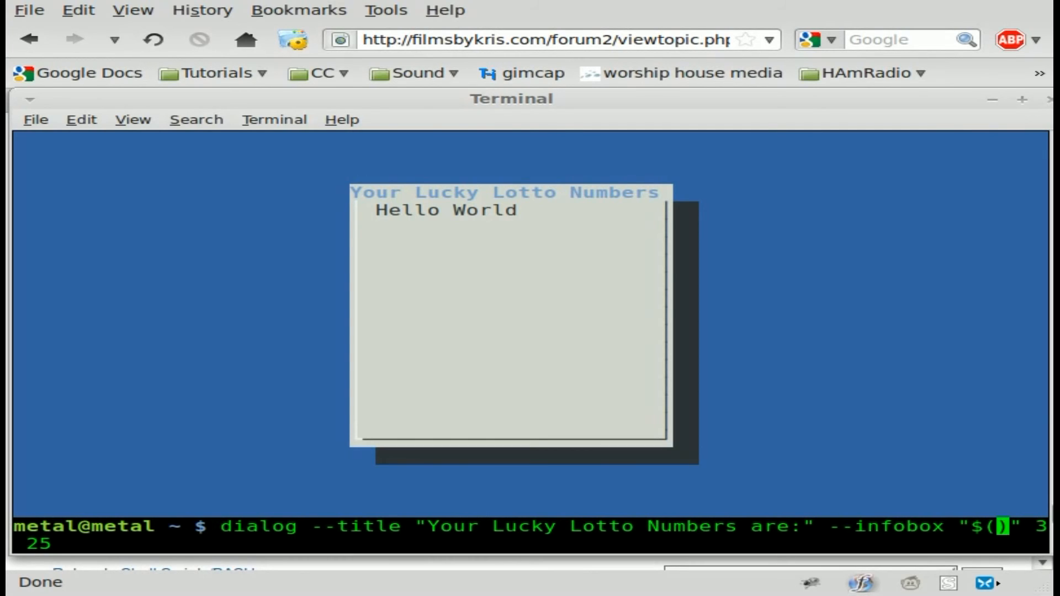
mouse_move(746, 354)
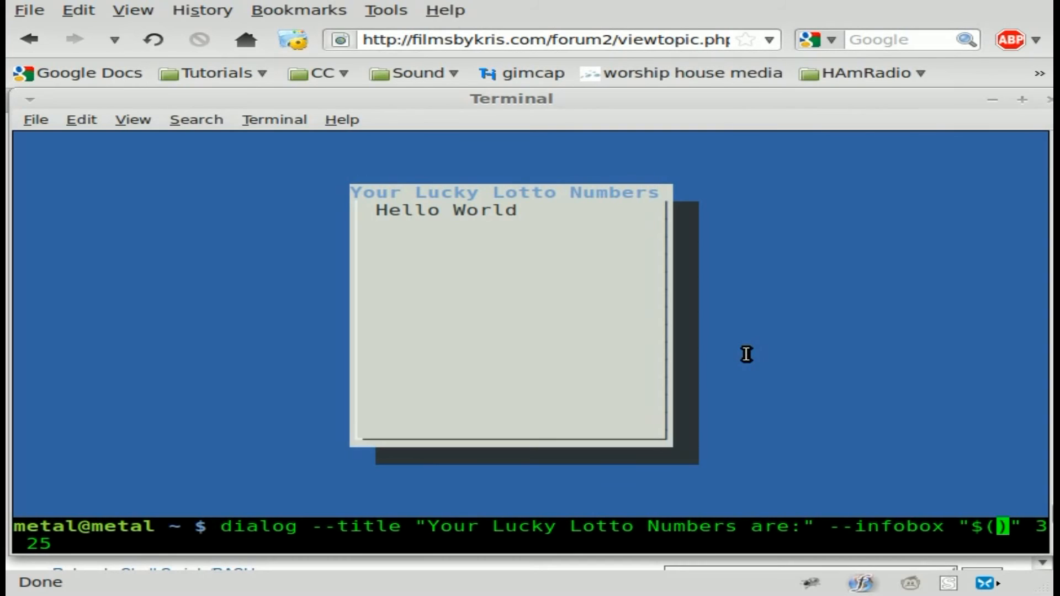
text(seq)
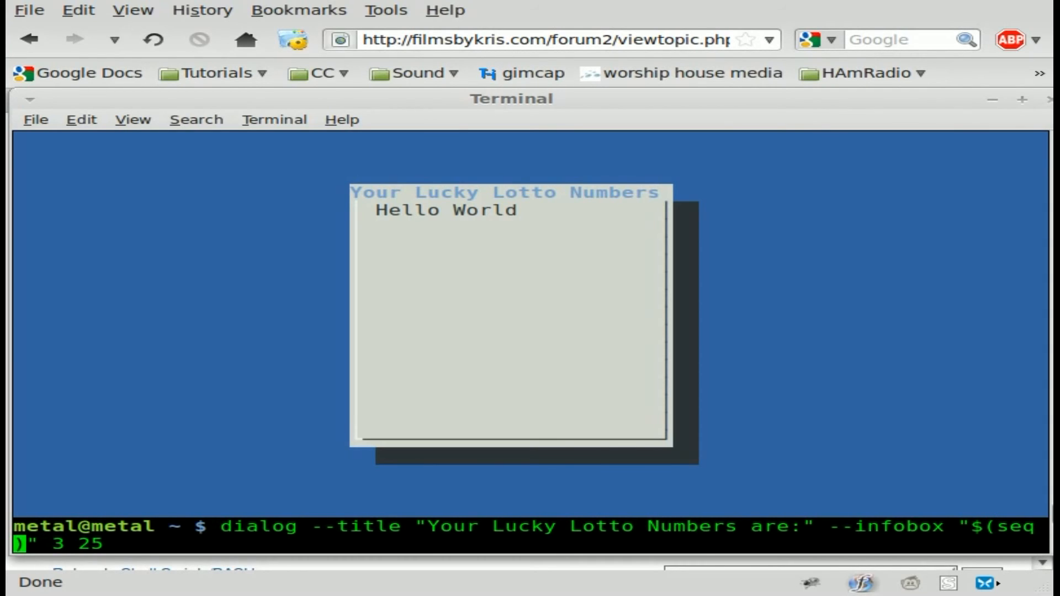
text(-w 99|)
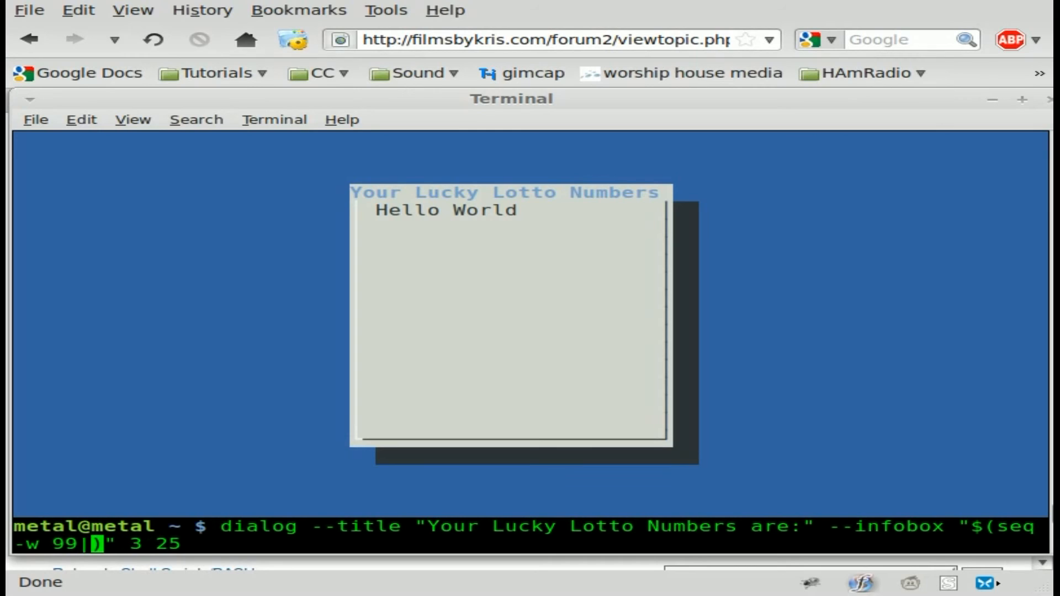
text(sort -R)
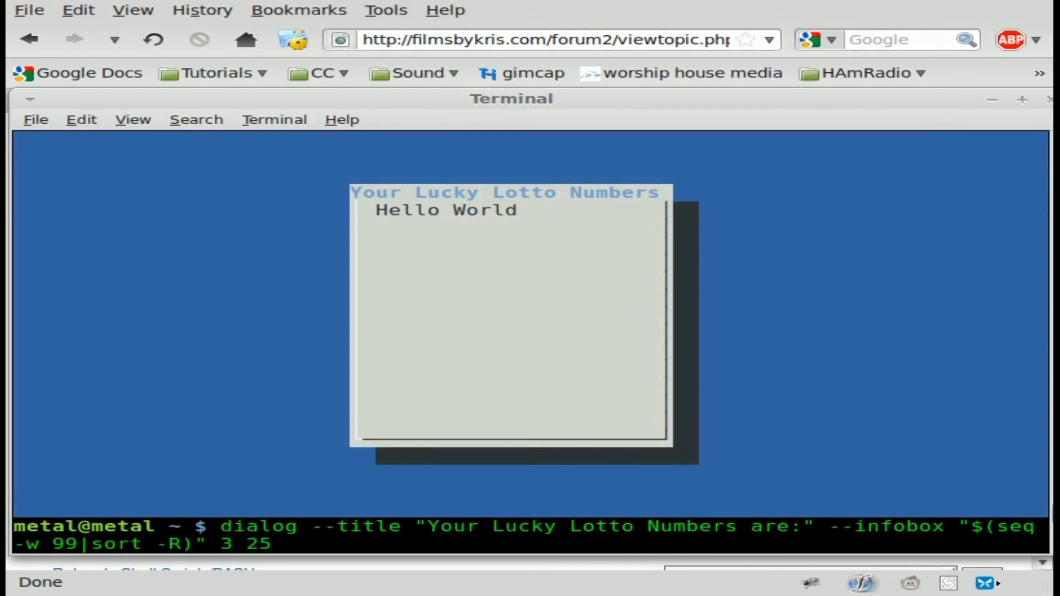
text(|)
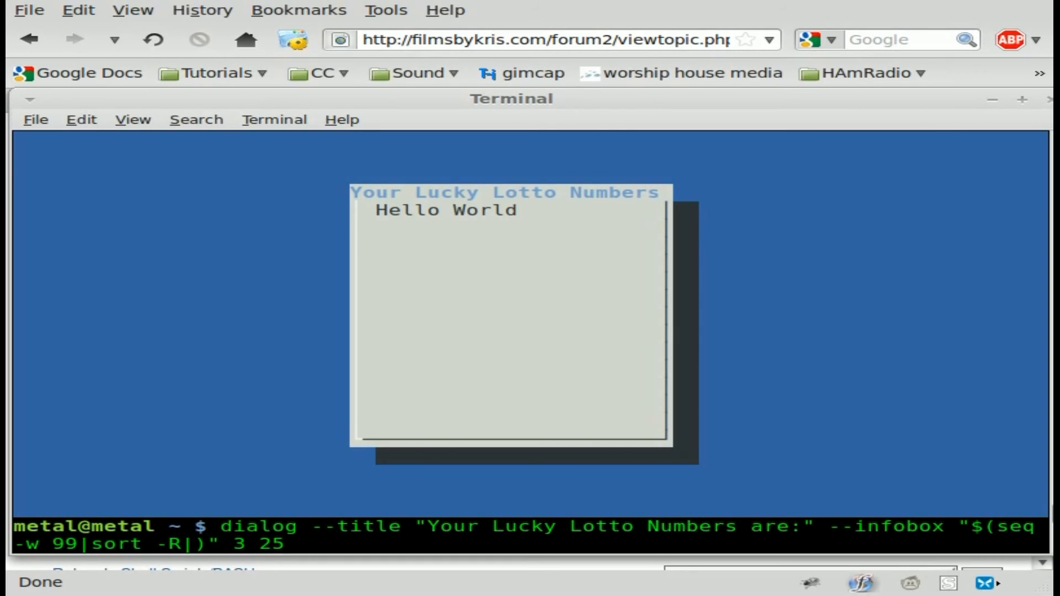
text(|head)
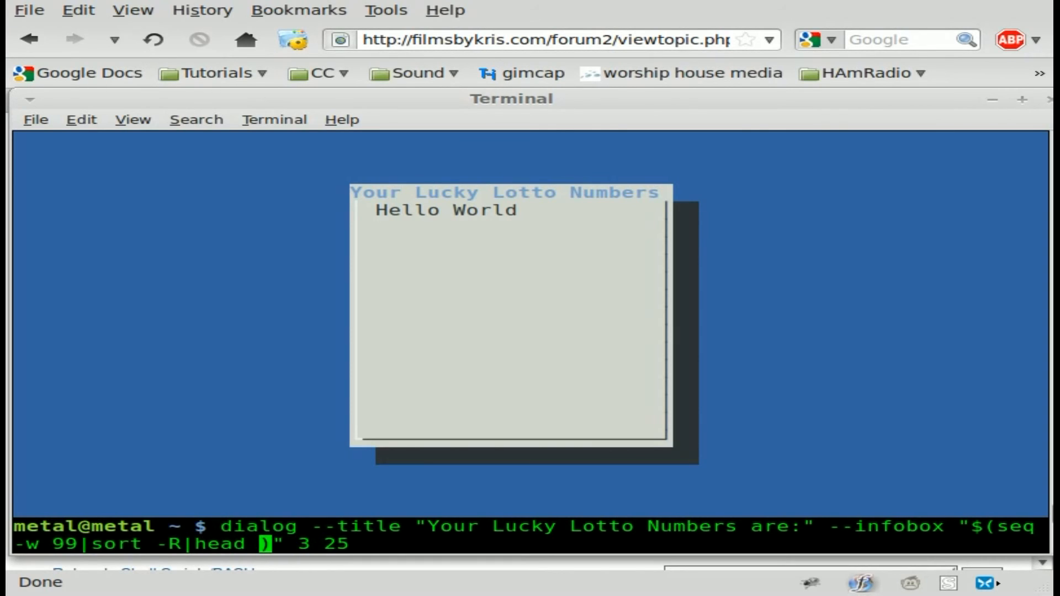
text(-6)
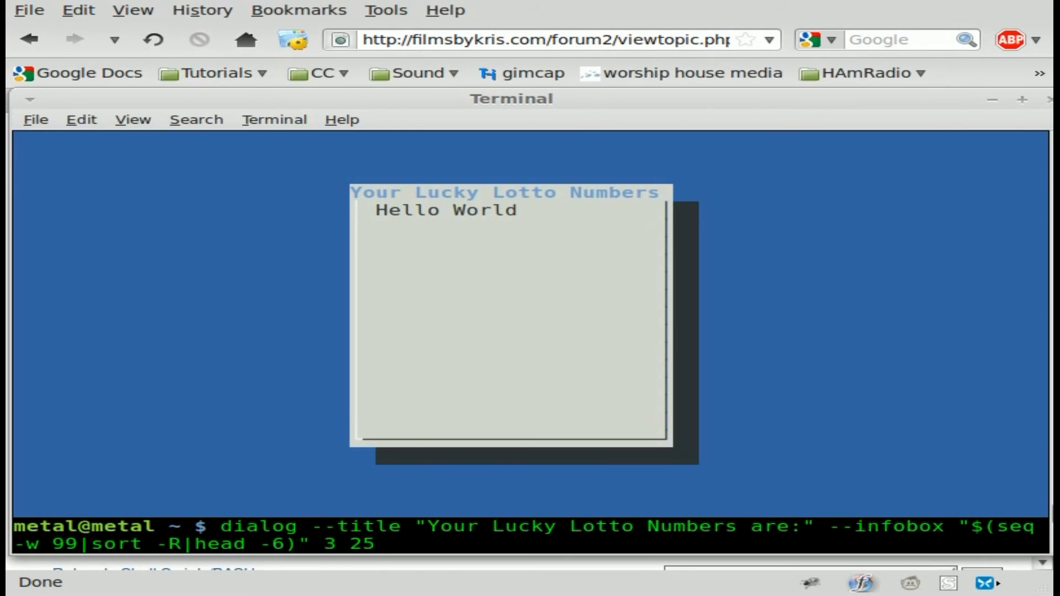
text())
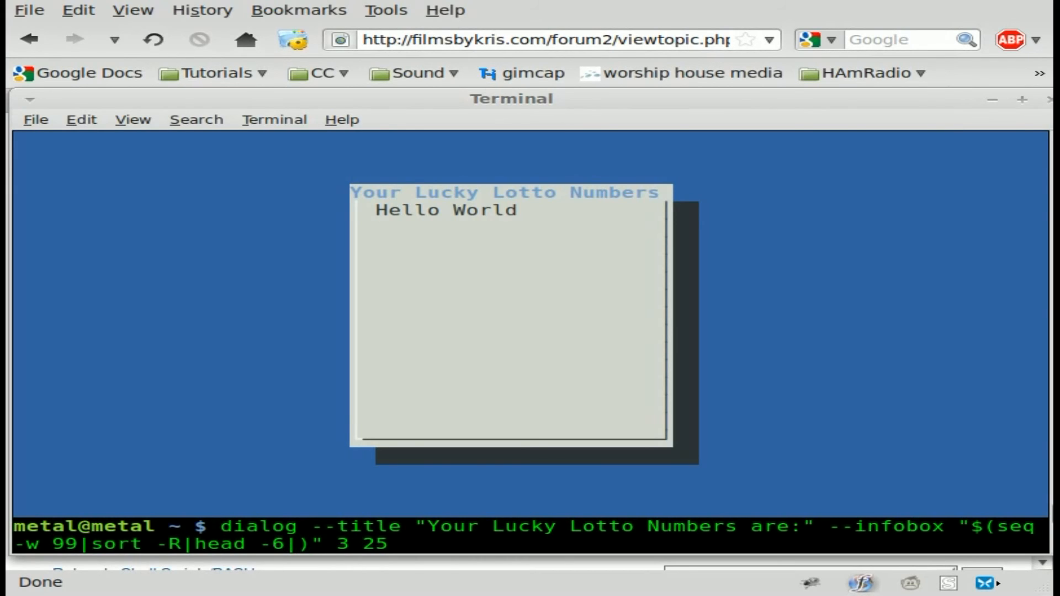
text(fmt|)
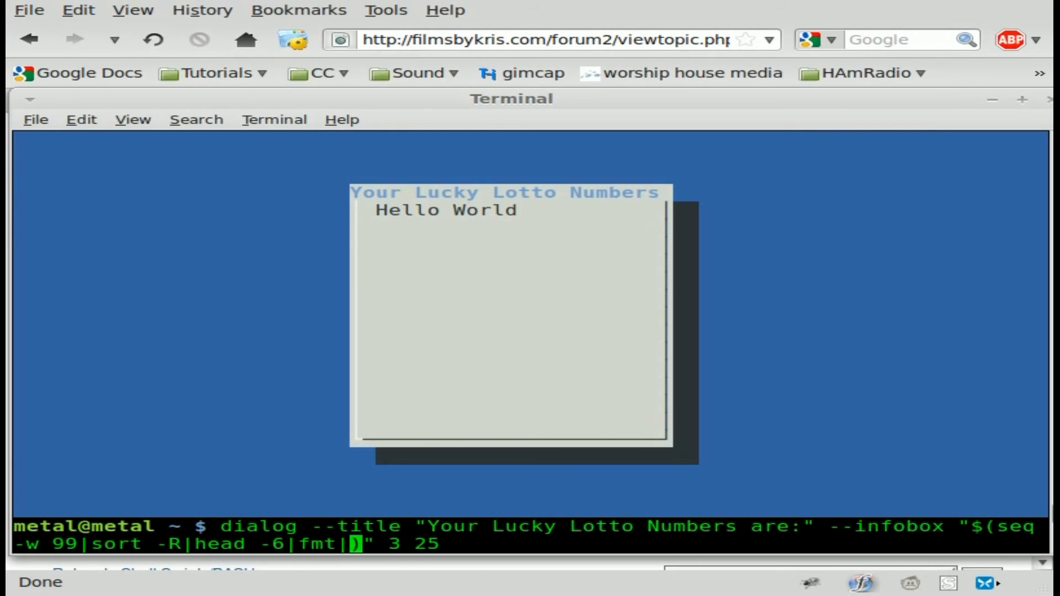
text(tr)
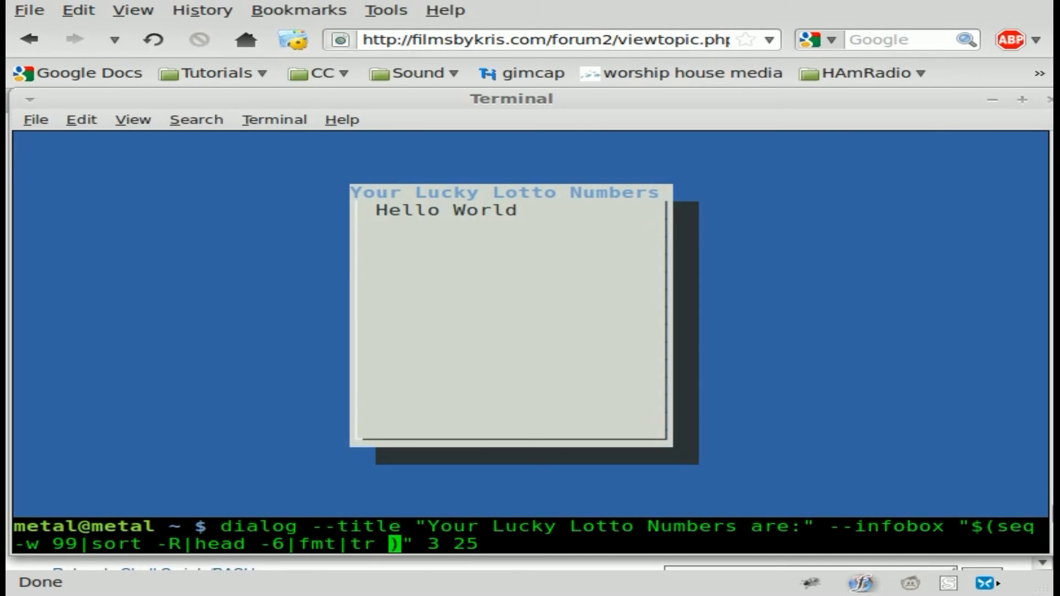
text(" ")
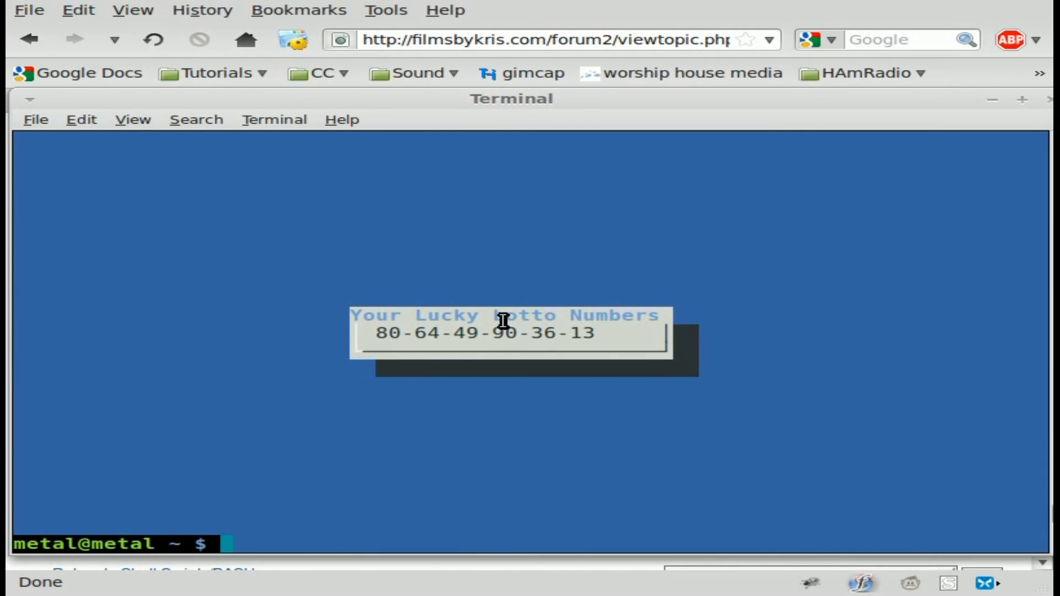
double_click(484, 333)
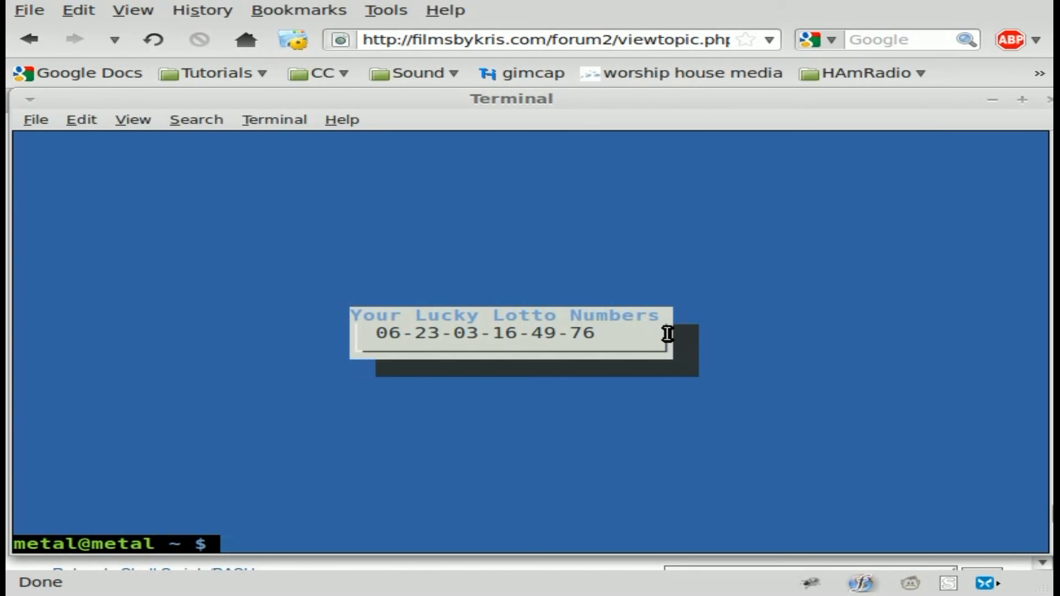
text(fmt)
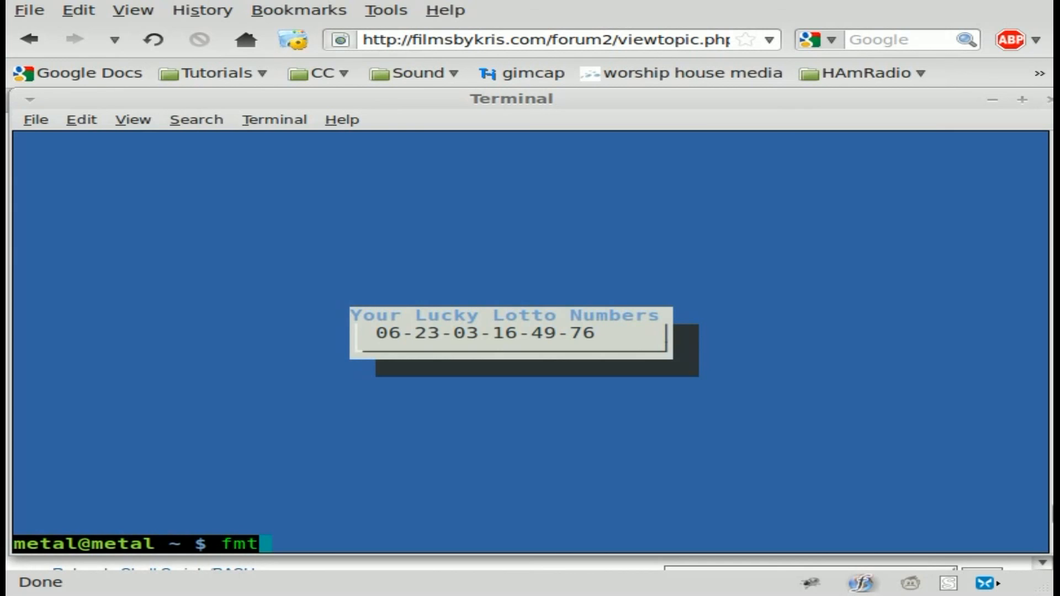